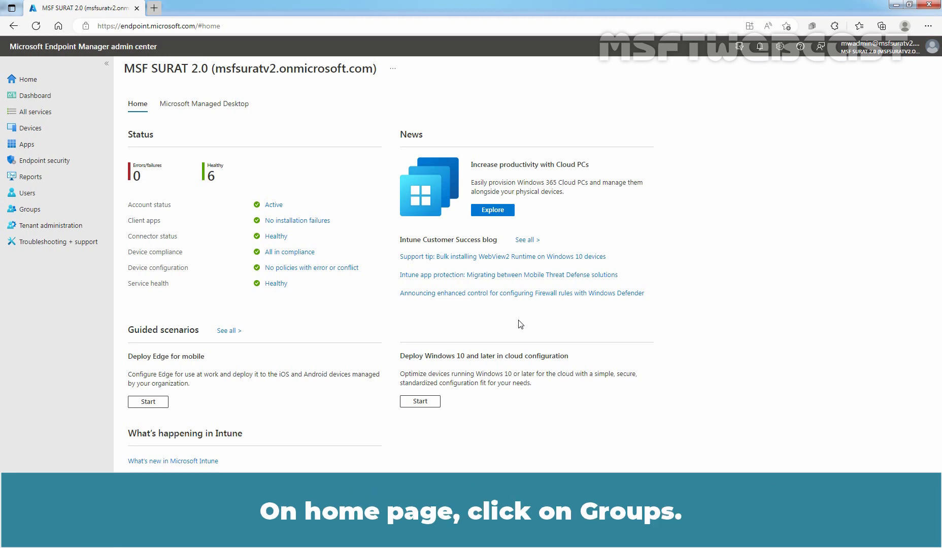
mouse_move(31, 209)
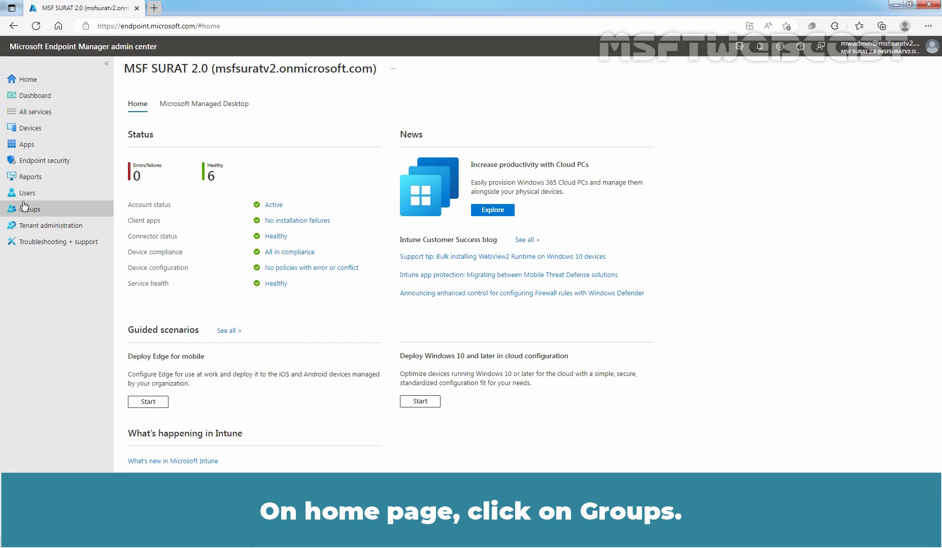
Open the Members list of the Test-Win10BYOD group, showing device WIN10-BYOD
left_click(30, 209)
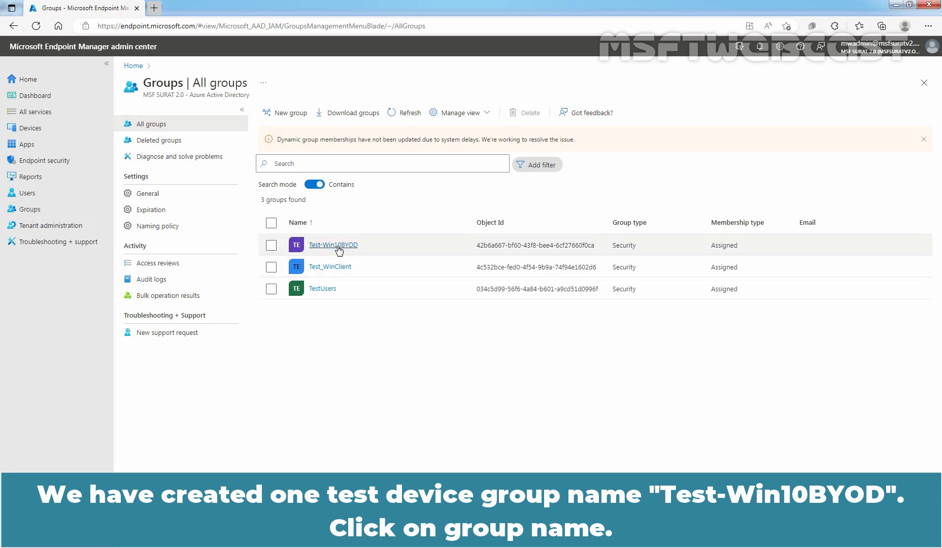
mouse_move(354, 251)
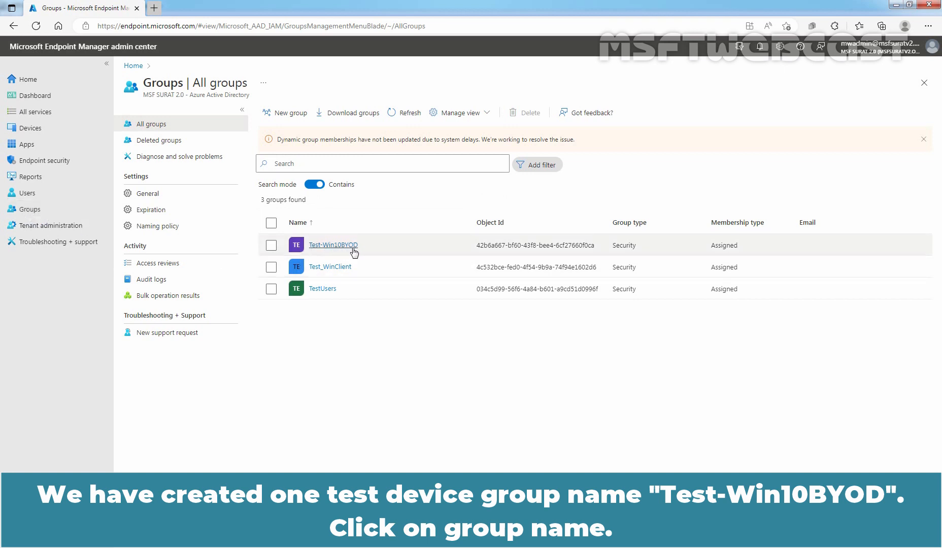
left_click(271, 245)
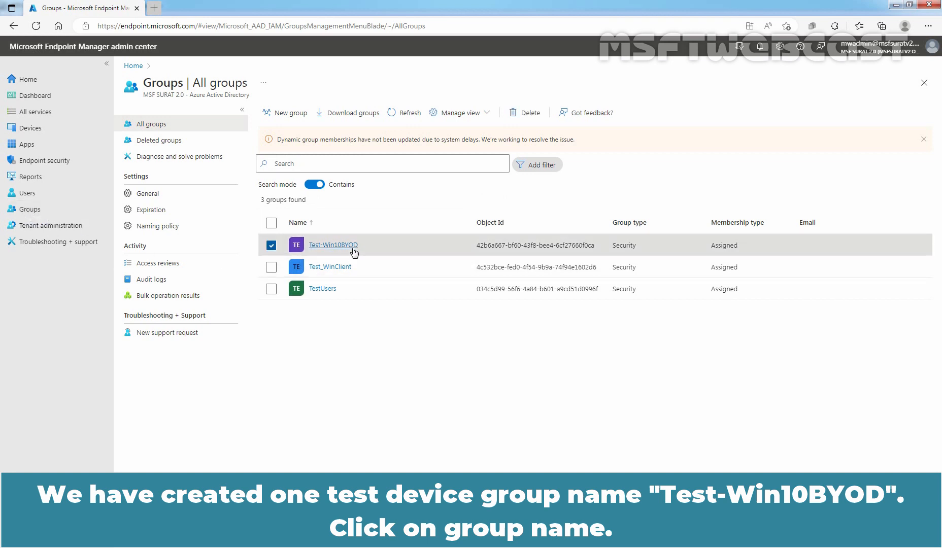
left_click(333, 245)
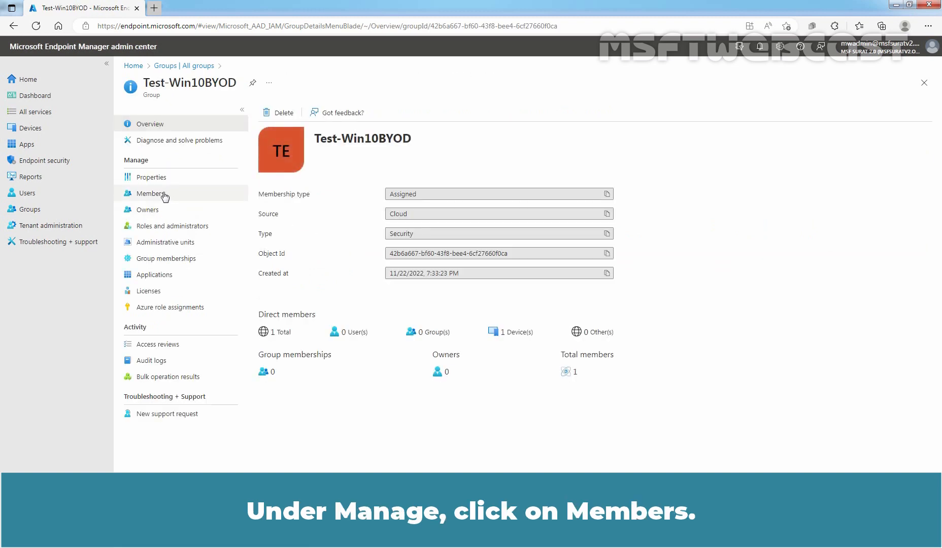
left_click(150, 194)
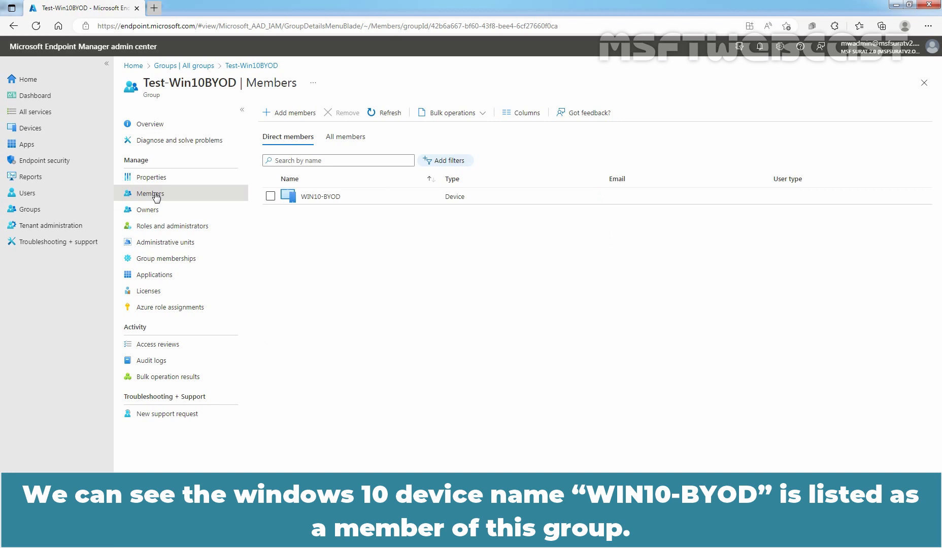
mouse_move(456, 289)
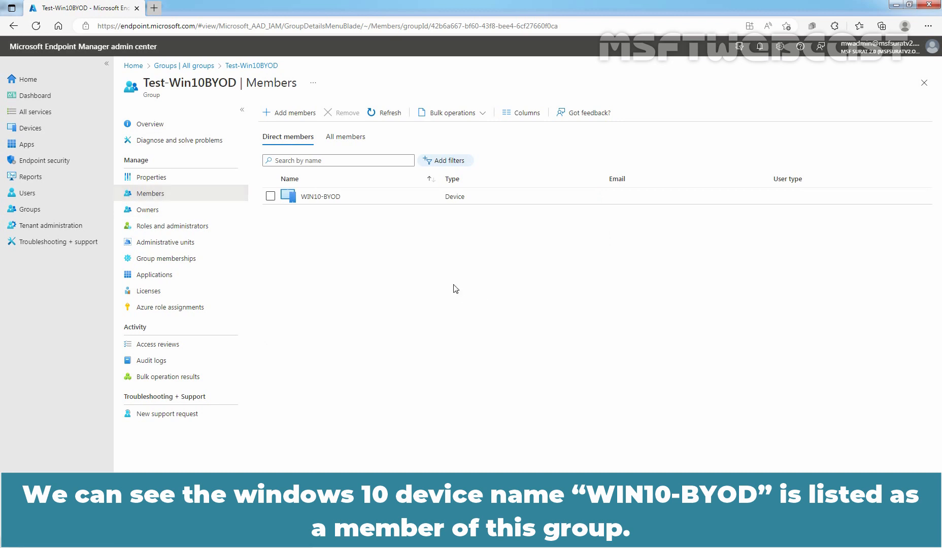
mouse_move(374, 222)
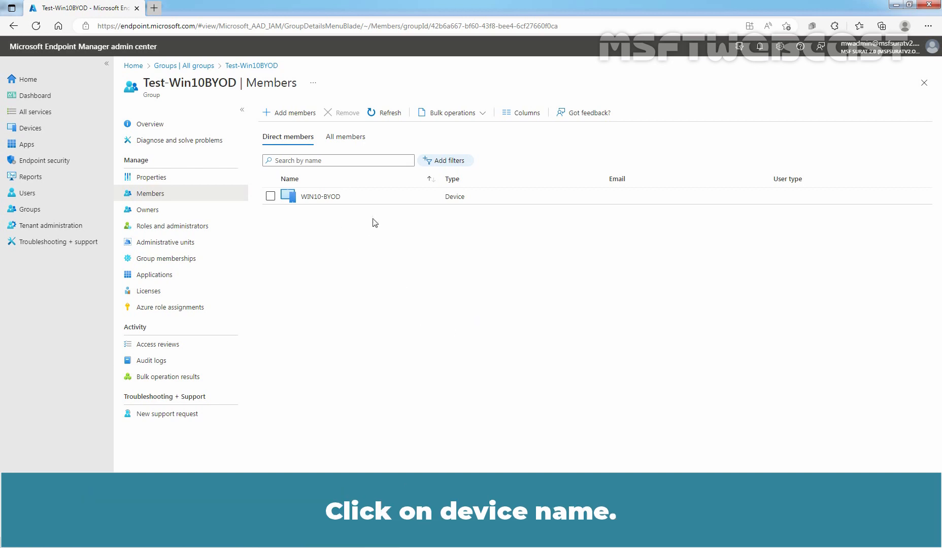
Open WIN10-BYOD's device details to see its build 10.0.19043.2251
left_click(320, 196)
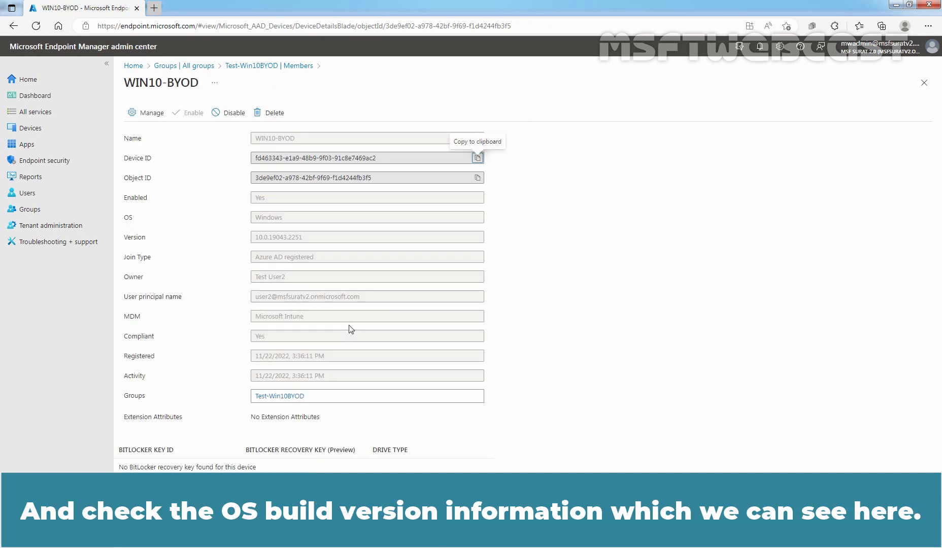
mouse_move(264, 249)
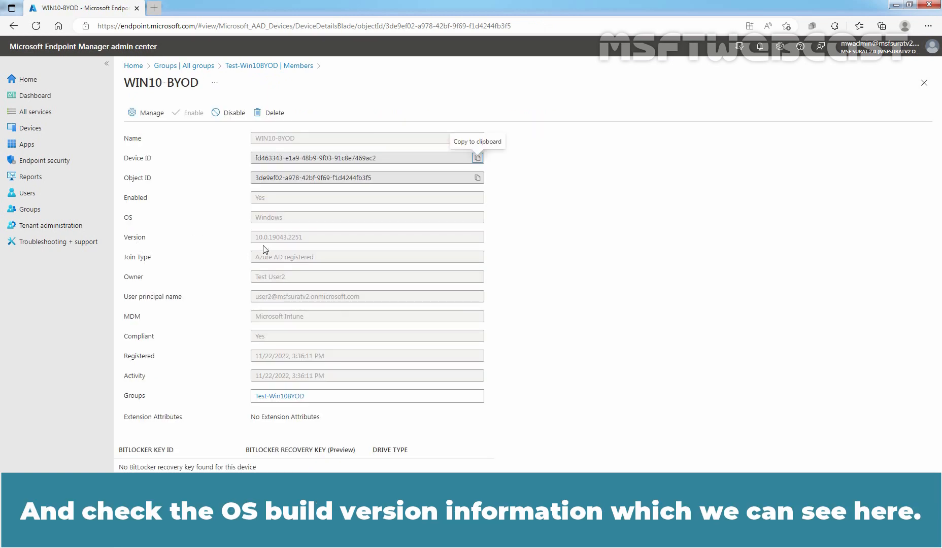
mouse_move(281, 245)
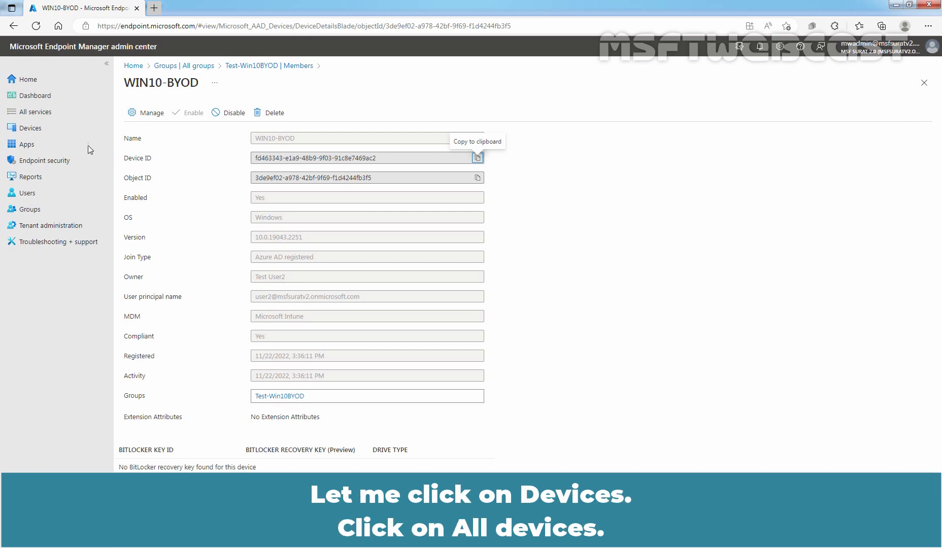
Show All devices, listing four devices with WIN10-BYOD at 10.0.19043.2251
left_click(31, 128)
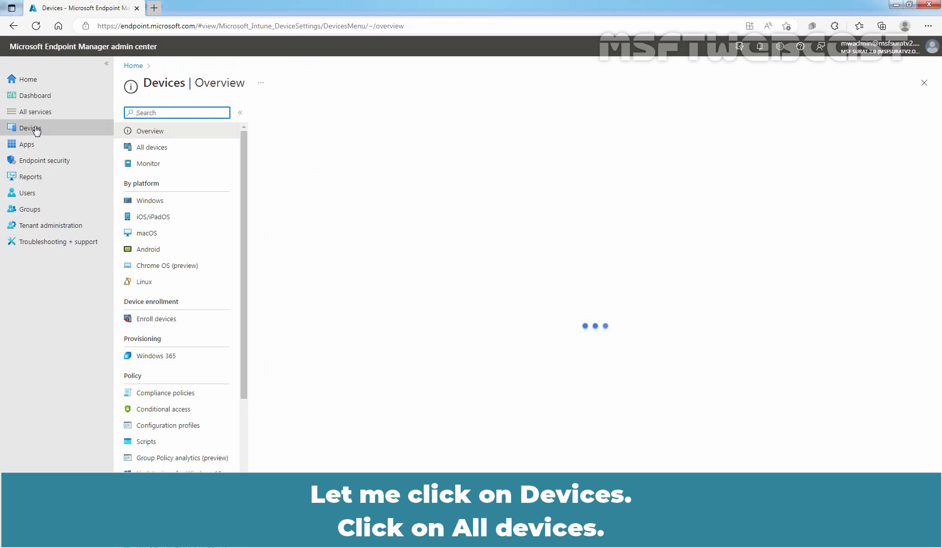
left_click(152, 148)
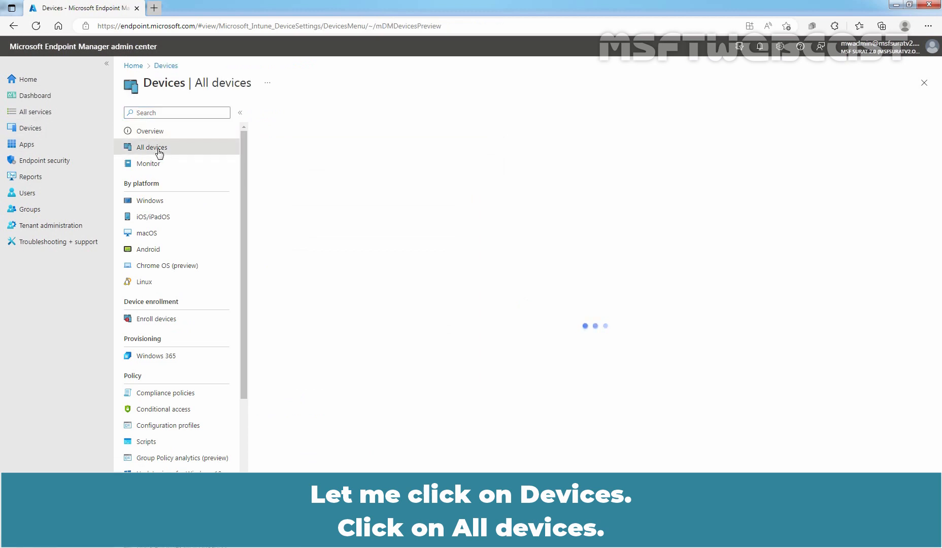
left_click(152, 147)
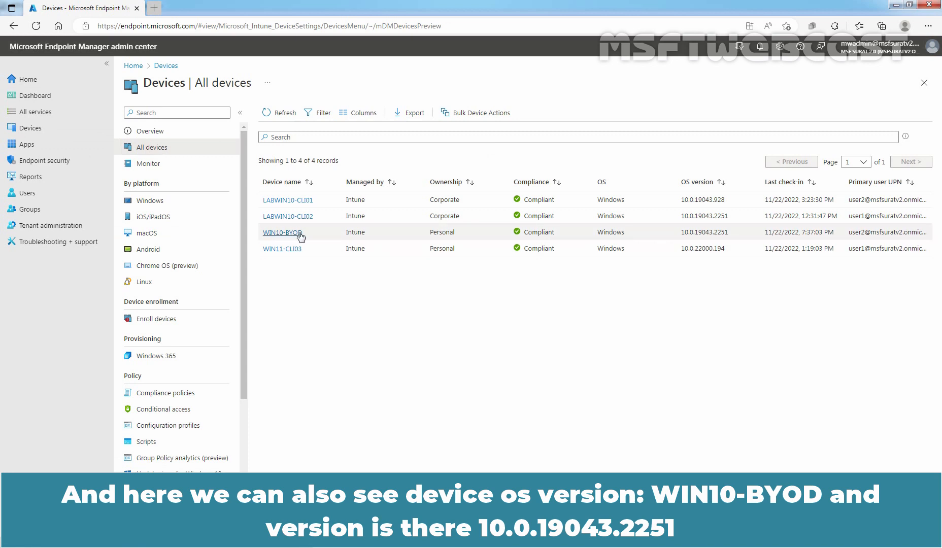
mouse_move(683, 235)
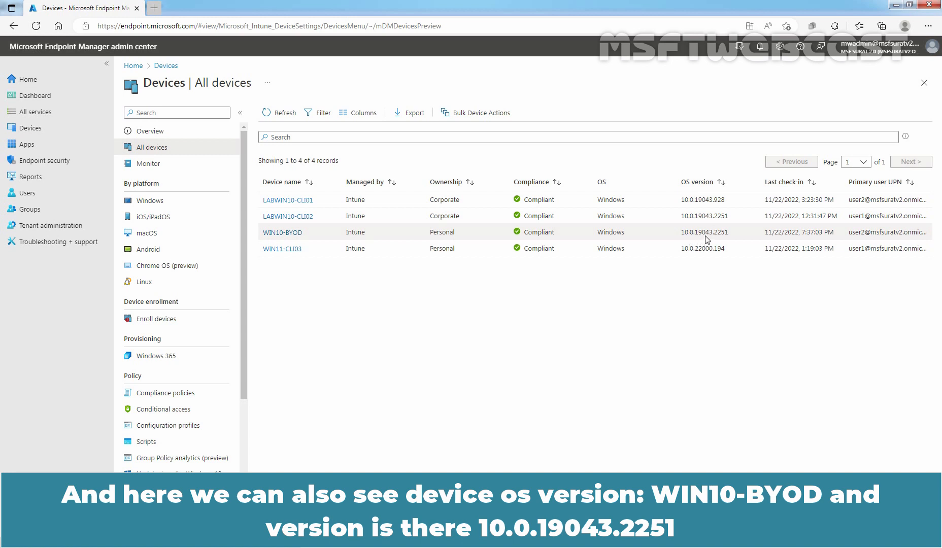
mouse_move(716, 241)
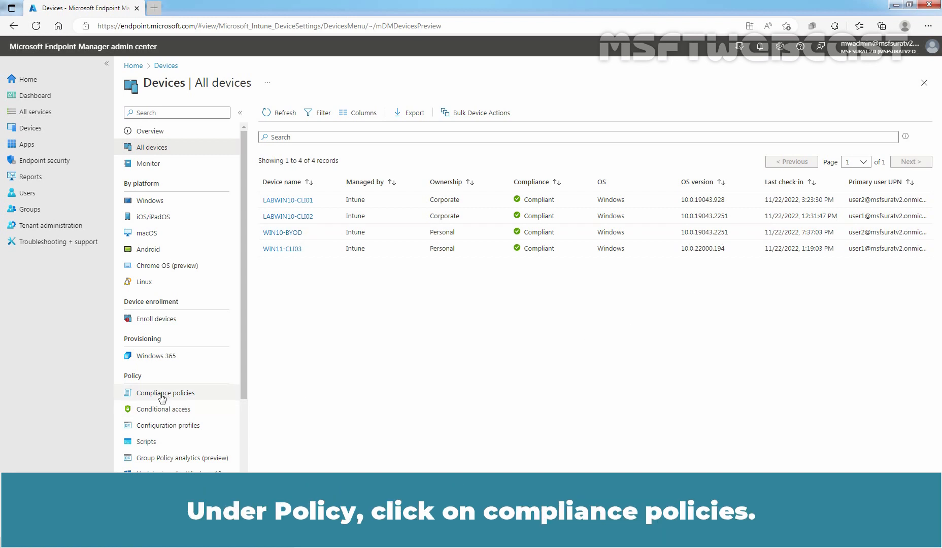
Create a Windows 10 and later compliance policy named 'Windows 10 21H1 - Compliance Policy'
left_click(164, 393)
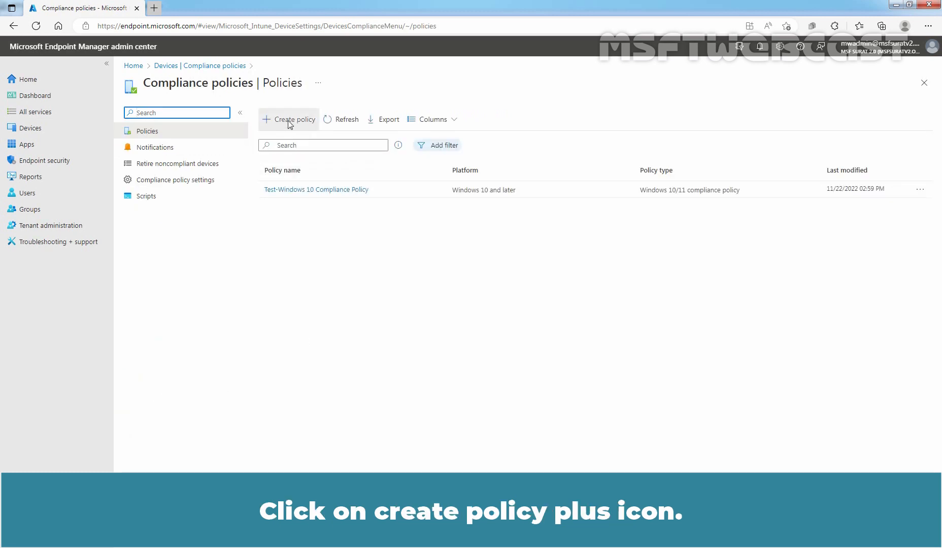
left_click(289, 119)
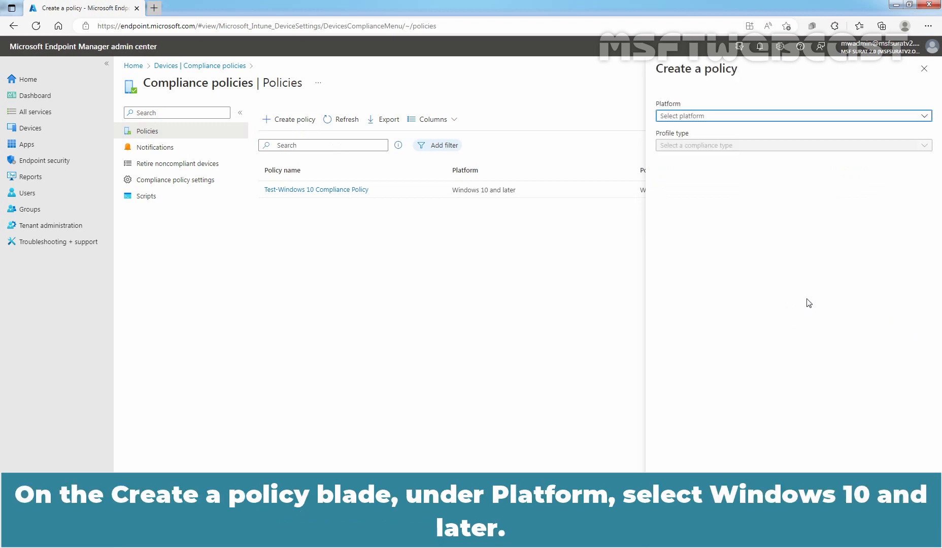
left_click(793, 116)
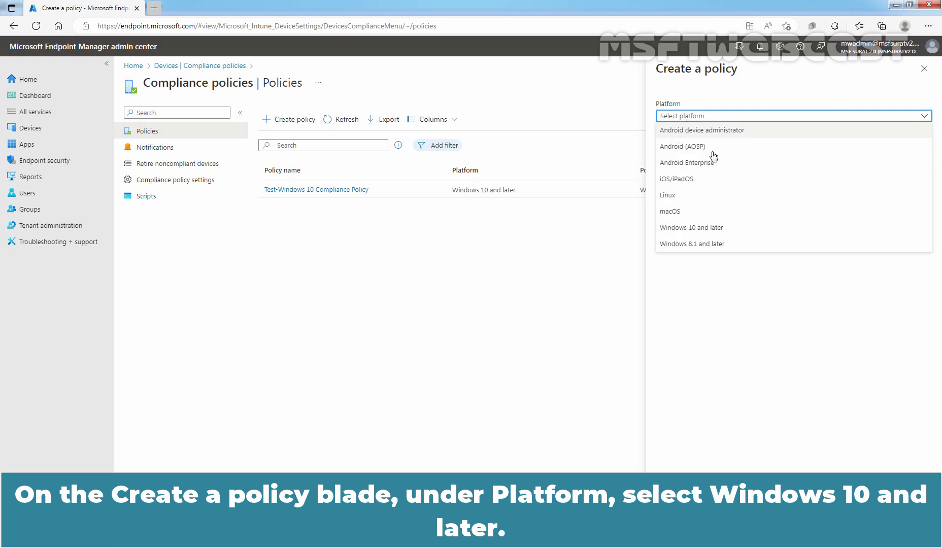
left_click(691, 227)
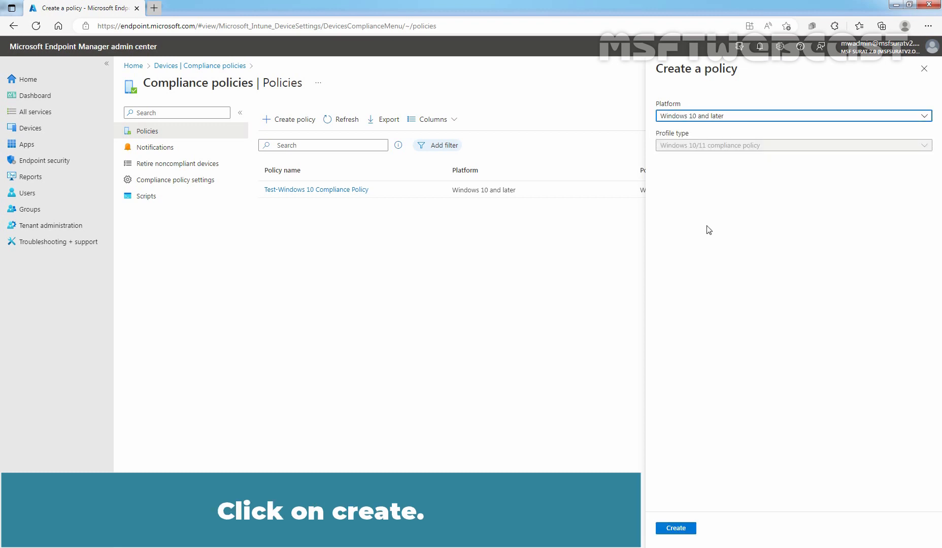
left_click(676, 528)
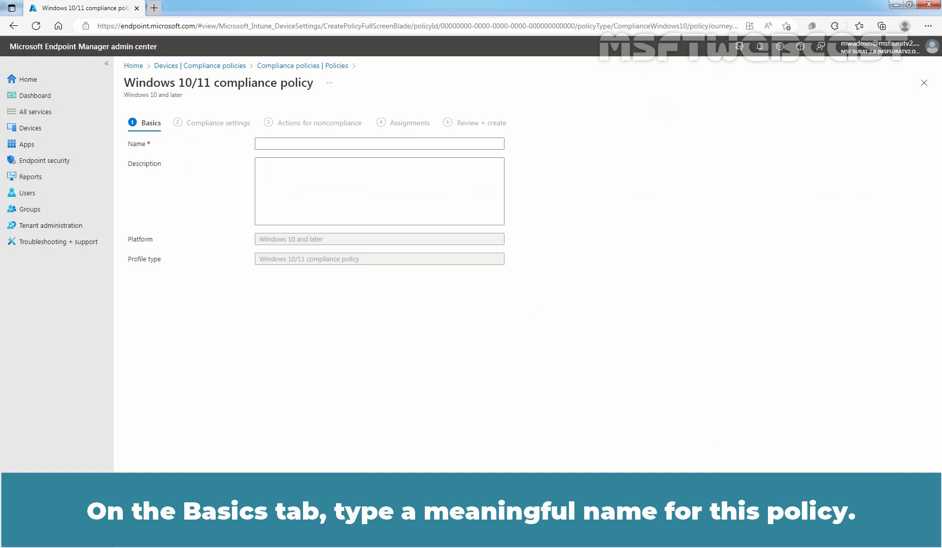
type("Windows 10 21H1 - Compliance Policy")
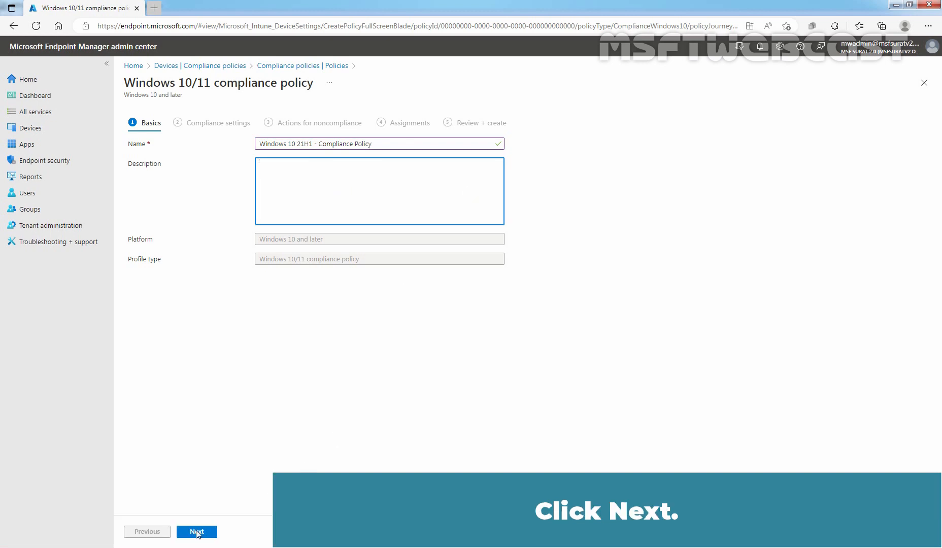
left_click(196, 532)
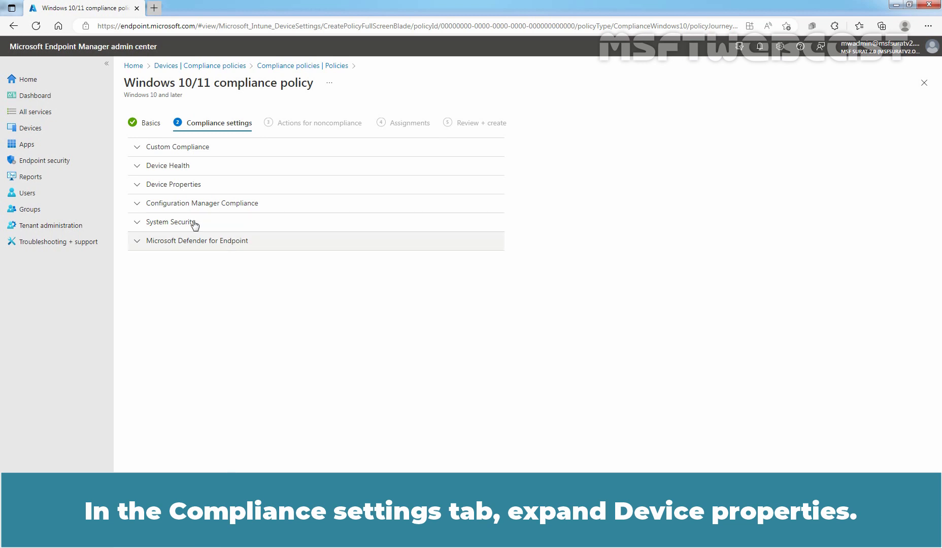
Set Device Properties' Minimum OS version to 10.0.19043.2311
left_click(173, 184)
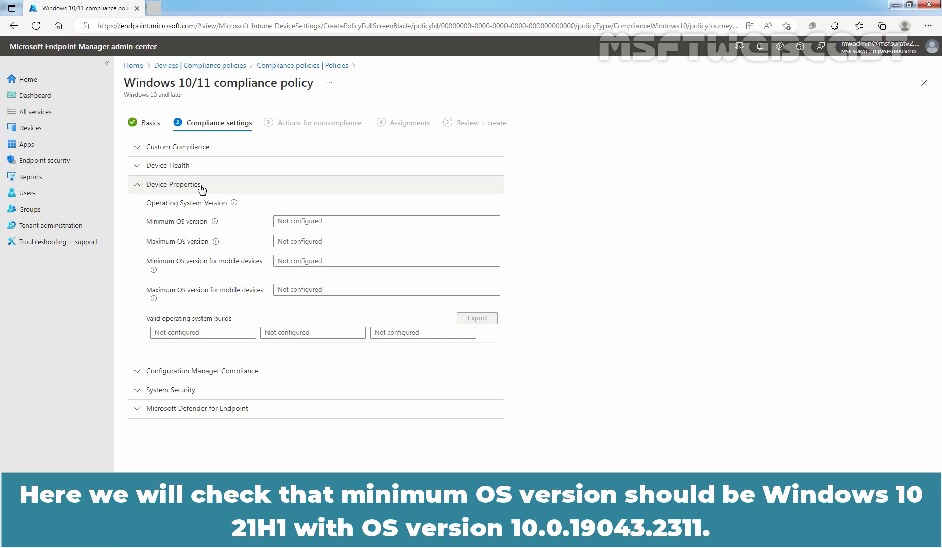
left_click(386, 221)
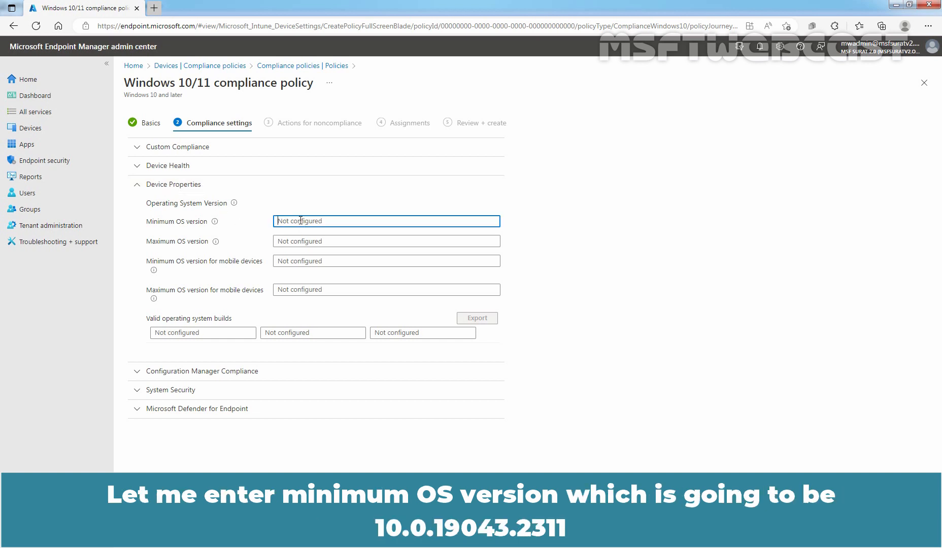
type("10.0.190432")
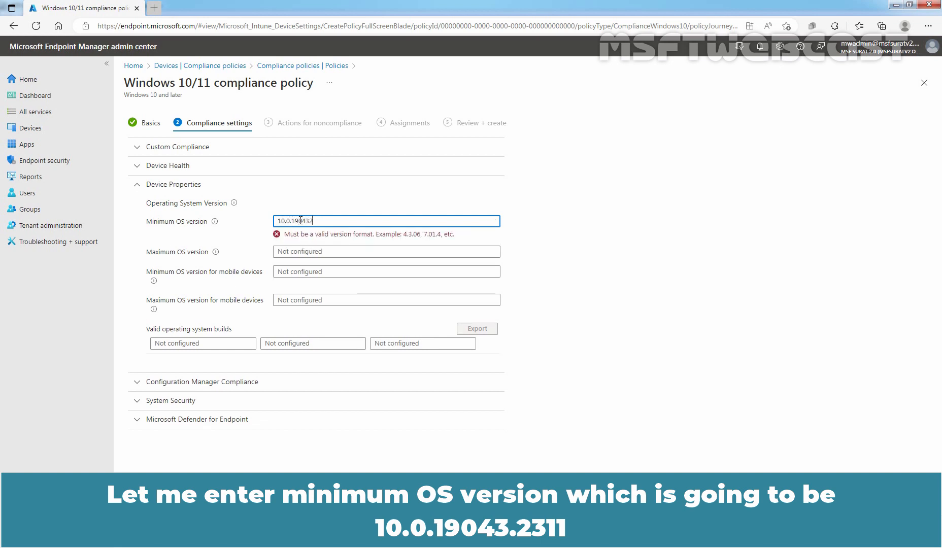
type("10.0.19043.")
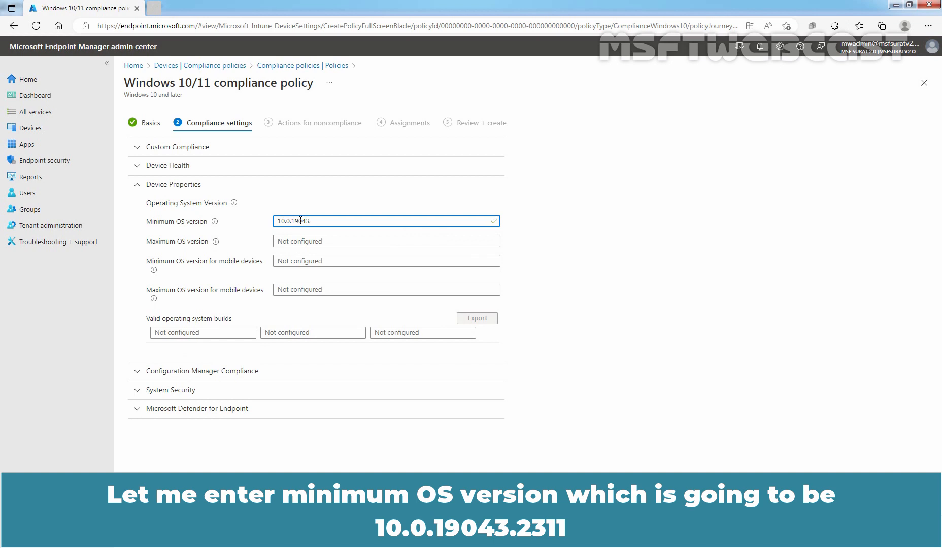
type("2311")
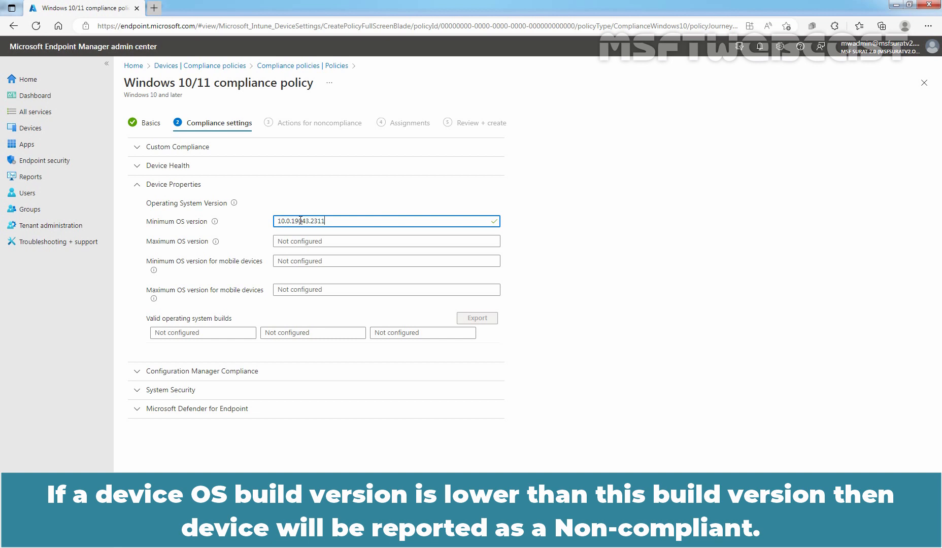
mouse_move(349, 221)
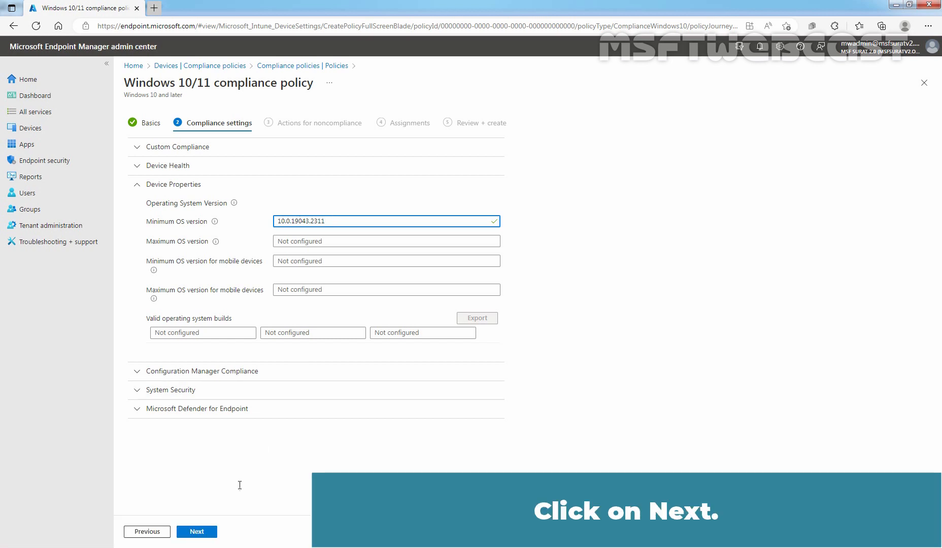
Add the noncompliance action Send email to end user, schedule 0, using Test Email Notification
left_click(196, 531)
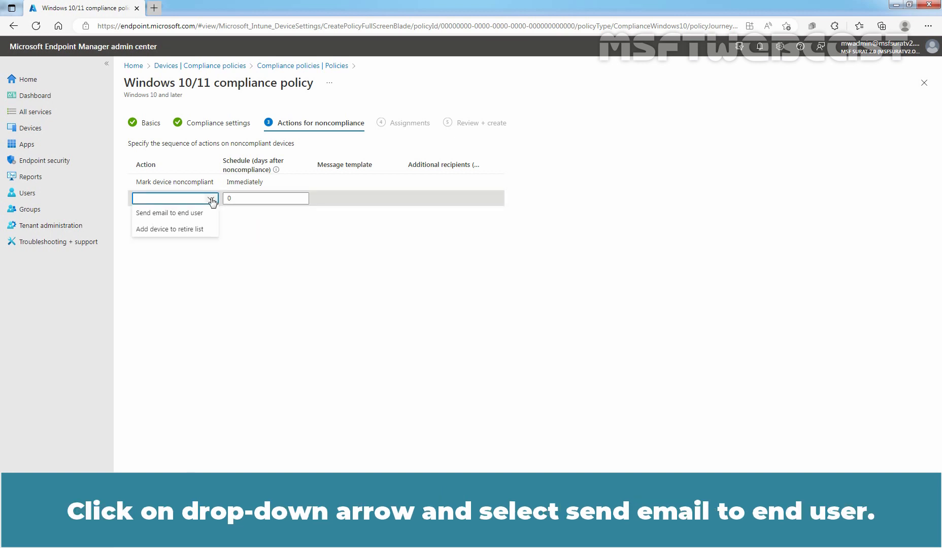
left_click(169, 213)
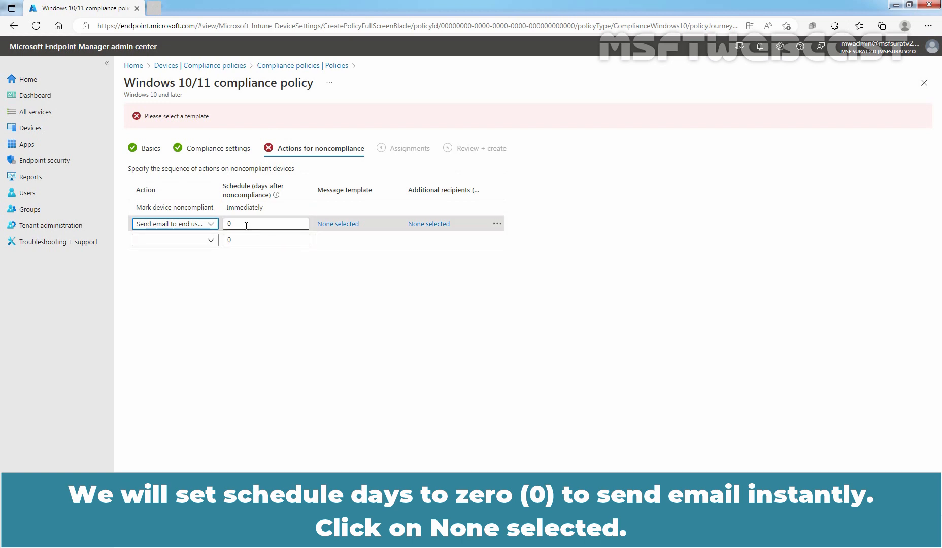
mouse_move(342, 225)
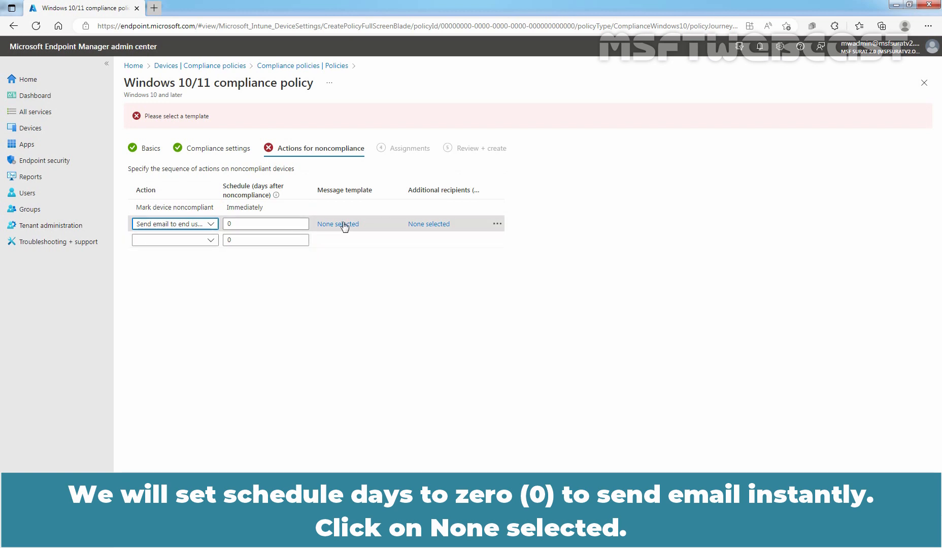
left_click(337, 224)
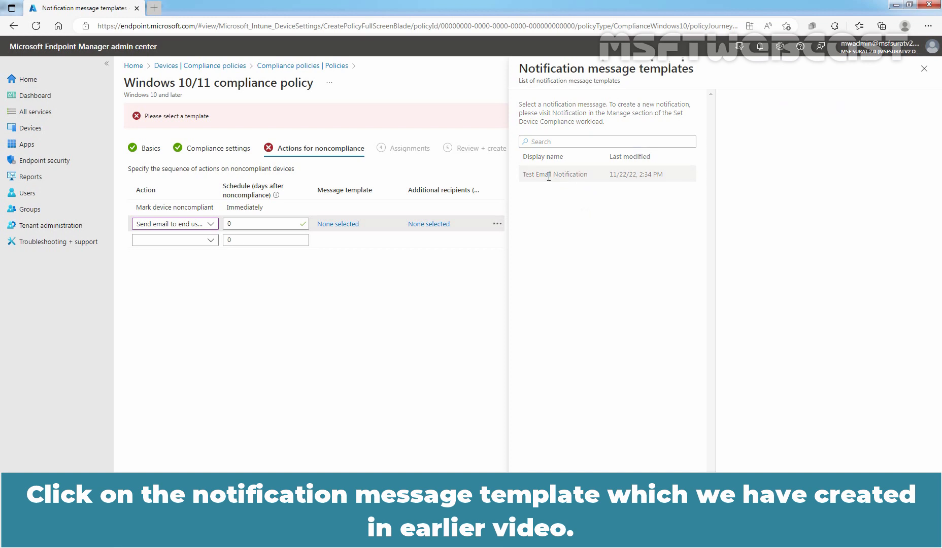
left_click(556, 174)
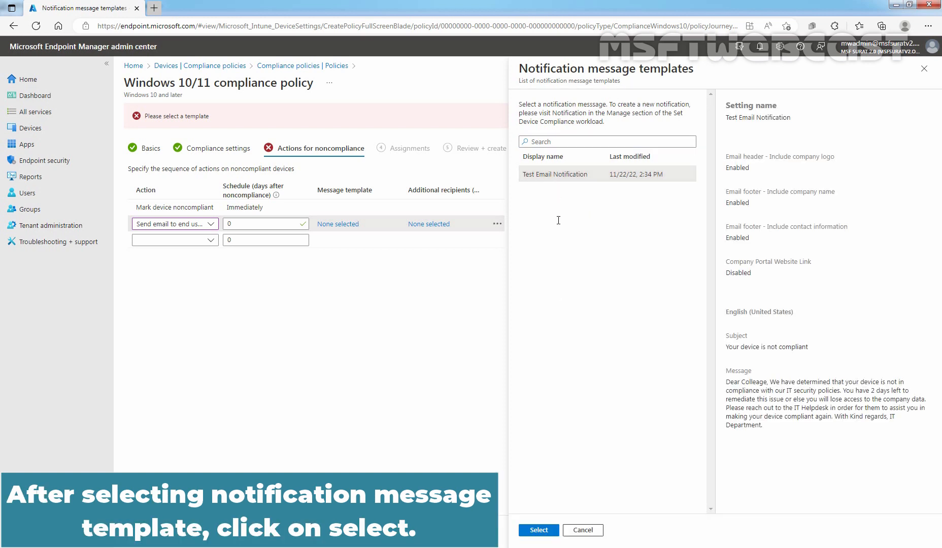
left_click(538, 530)
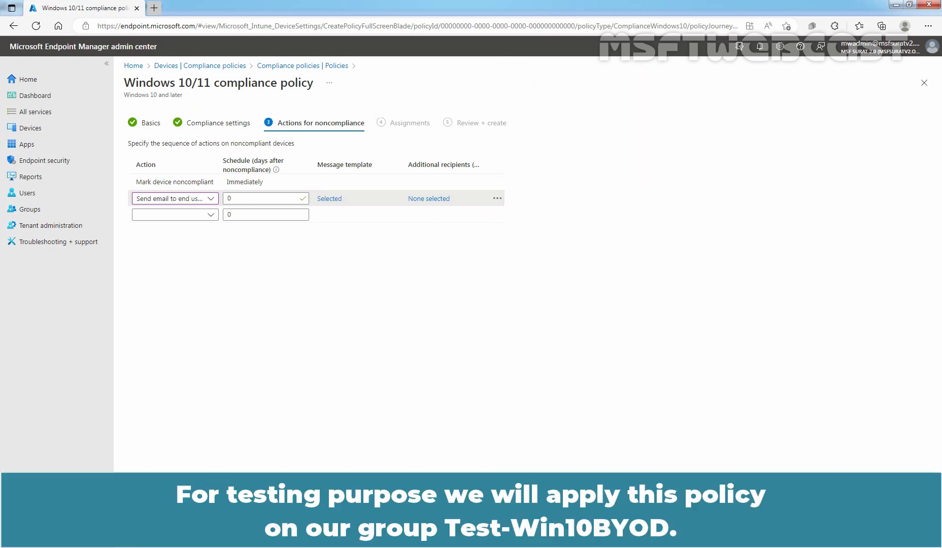
Add Test-Win10BYOD as an included group in the policy assignments
left_click(410, 123)
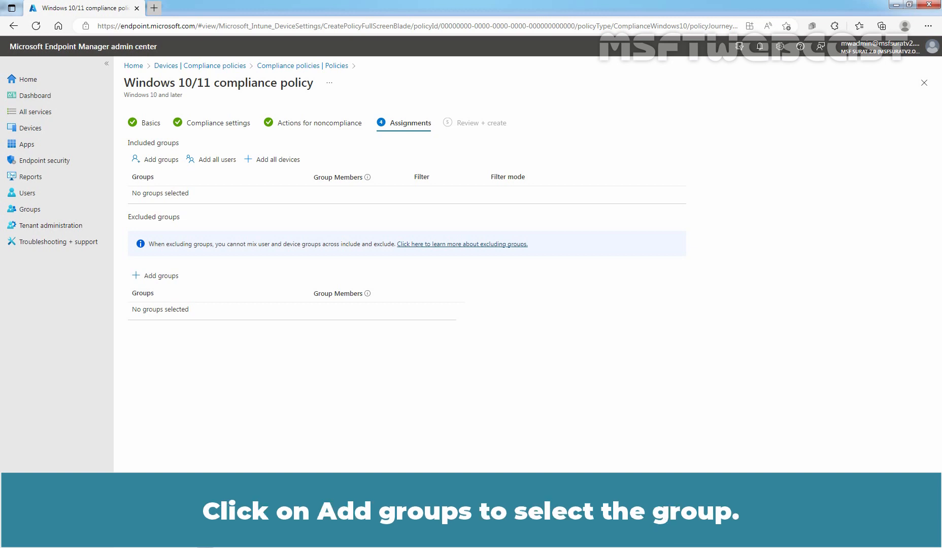
left_click(160, 159)
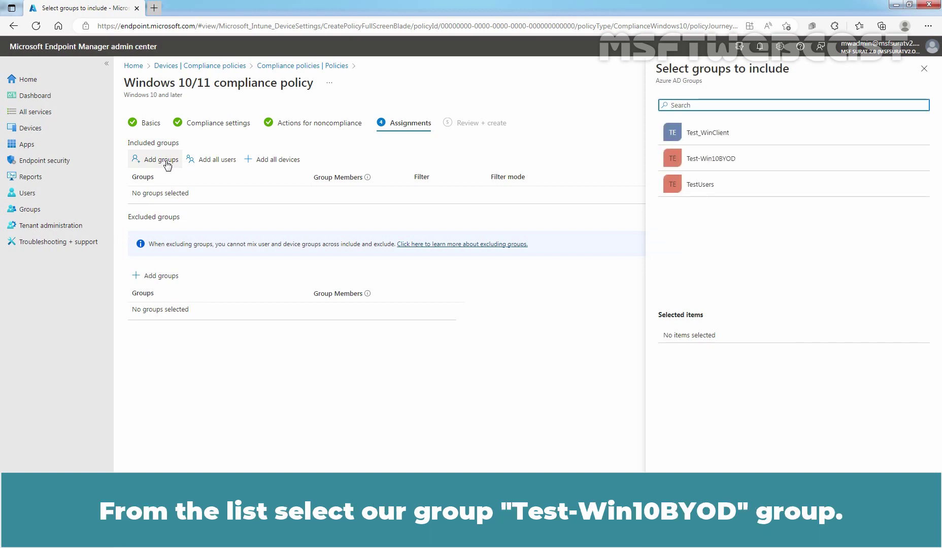
mouse_move(763, 179)
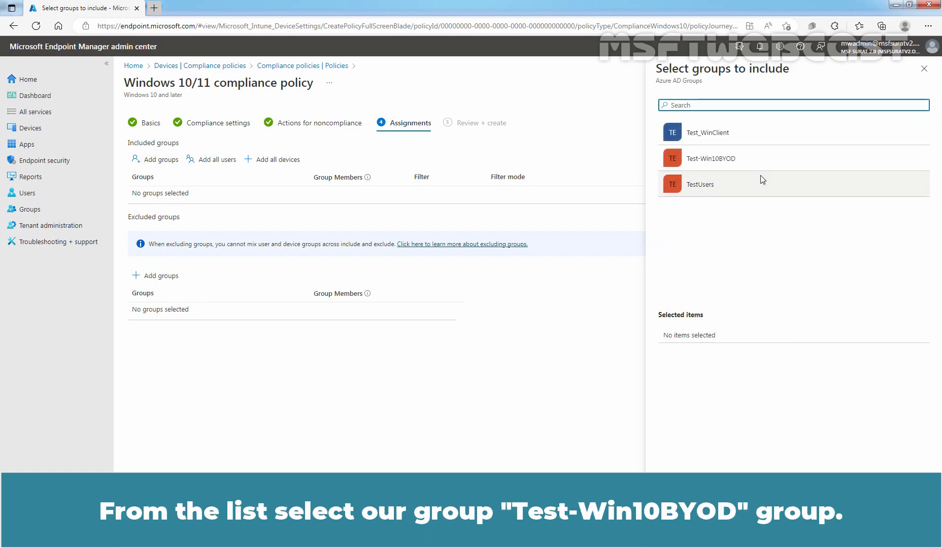
left_click(711, 157)
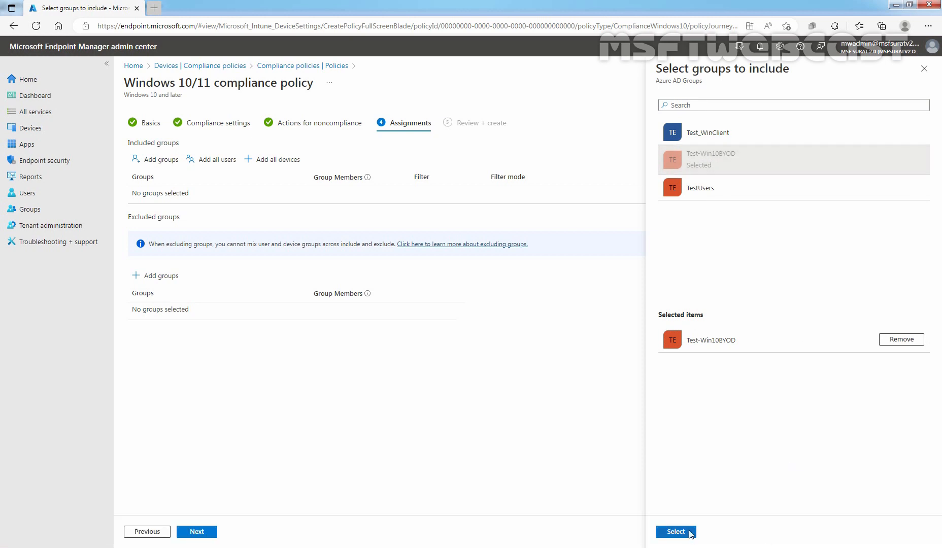
left_click(675, 532)
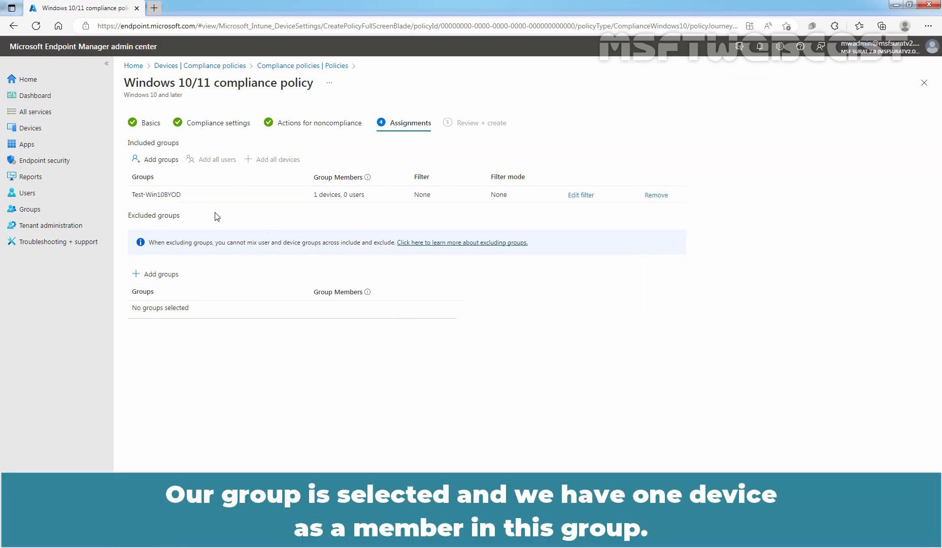
mouse_move(326, 206)
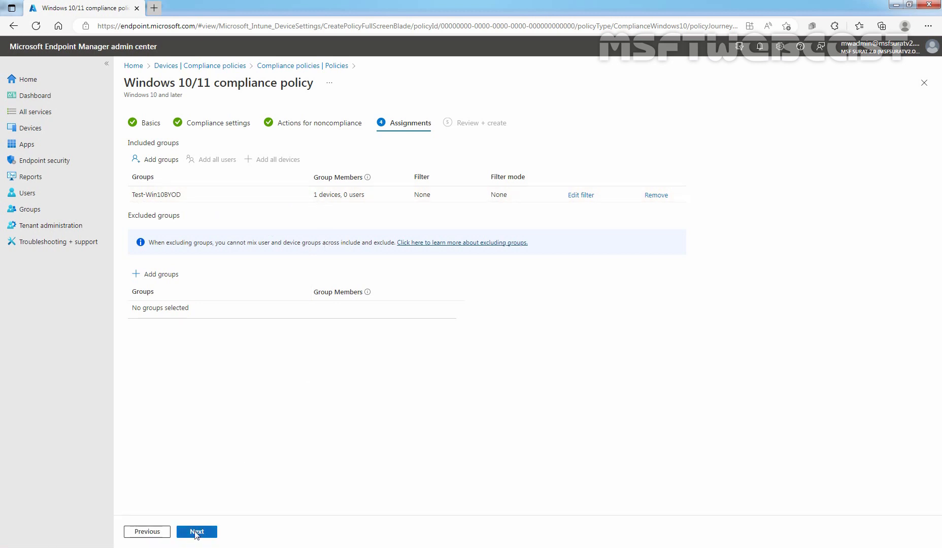
Review the summary and create 'Windows 10 21H1 - Compliance Policy'
left_click(196, 531)
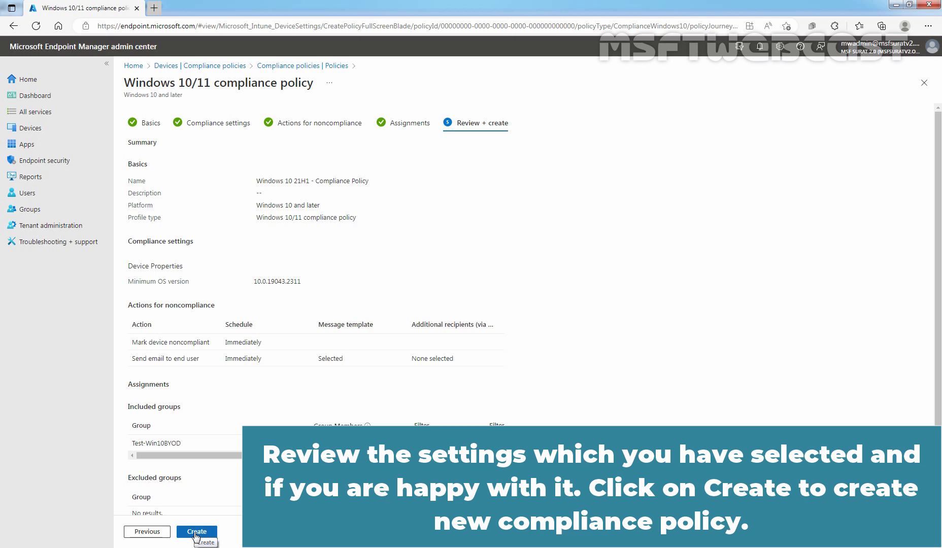
left_click(196, 531)
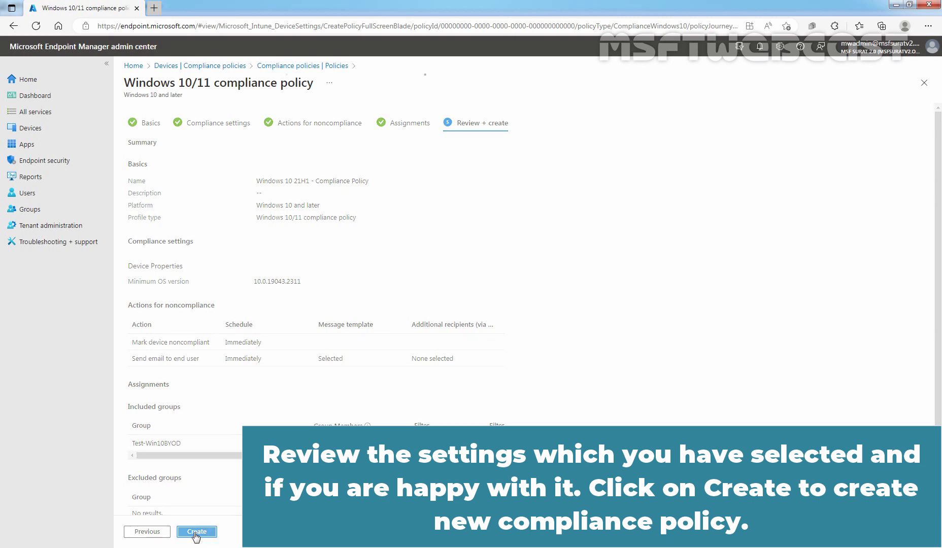
left_click(197, 531)
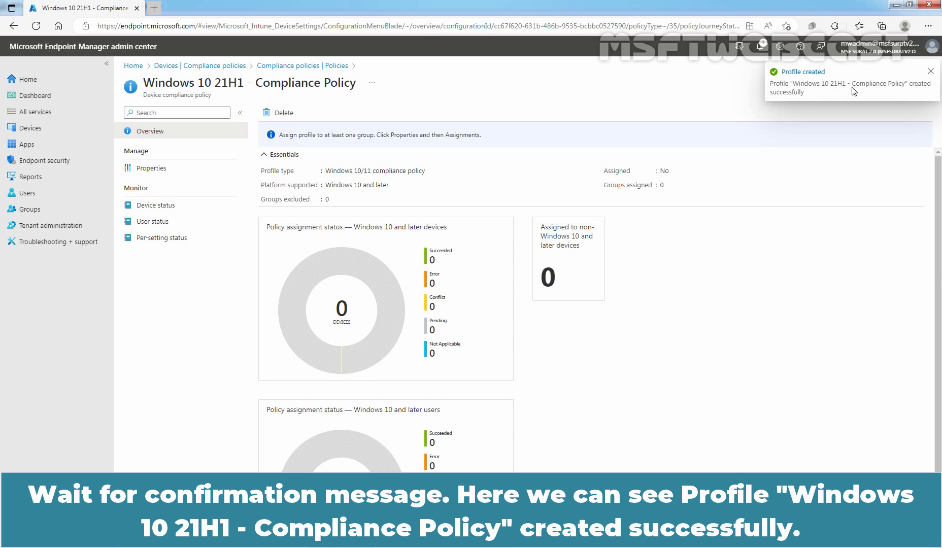
mouse_move(892, 90)
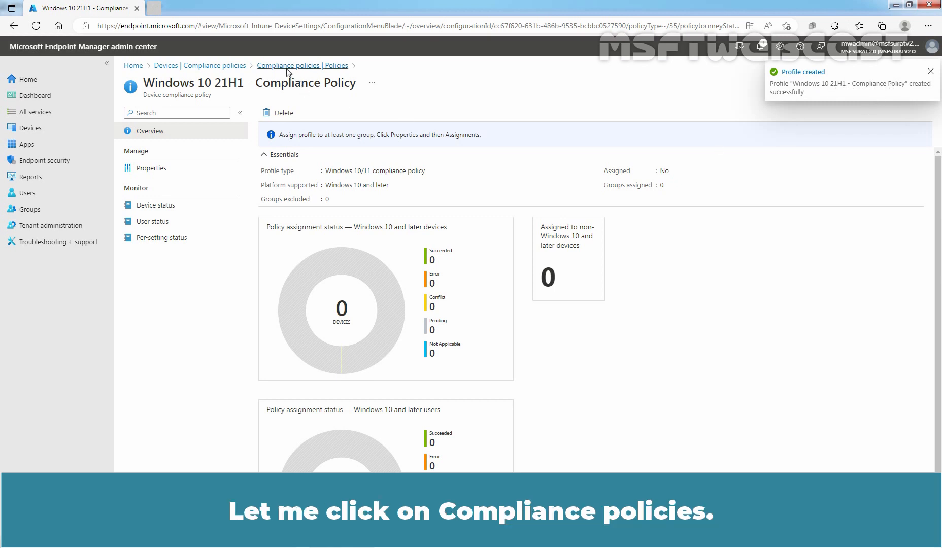
Refresh the policy's Device status report, showing WIN10-BYOD as Not evaluated
left_click(302, 65)
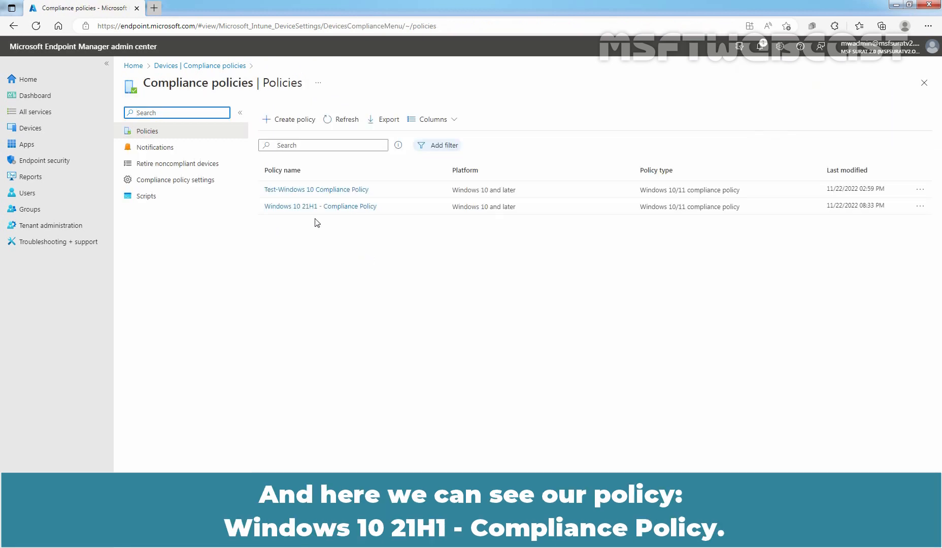
mouse_move(312, 222)
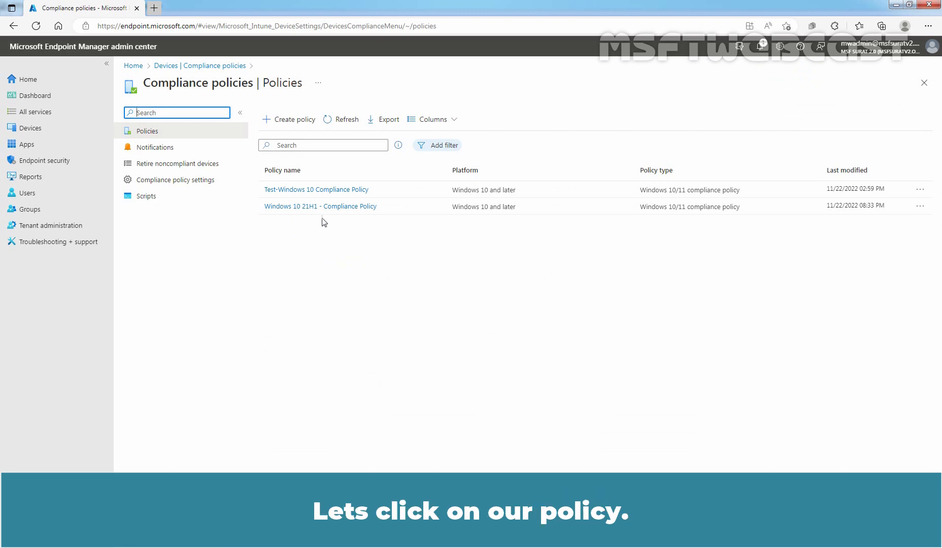
left_click(320, 206)
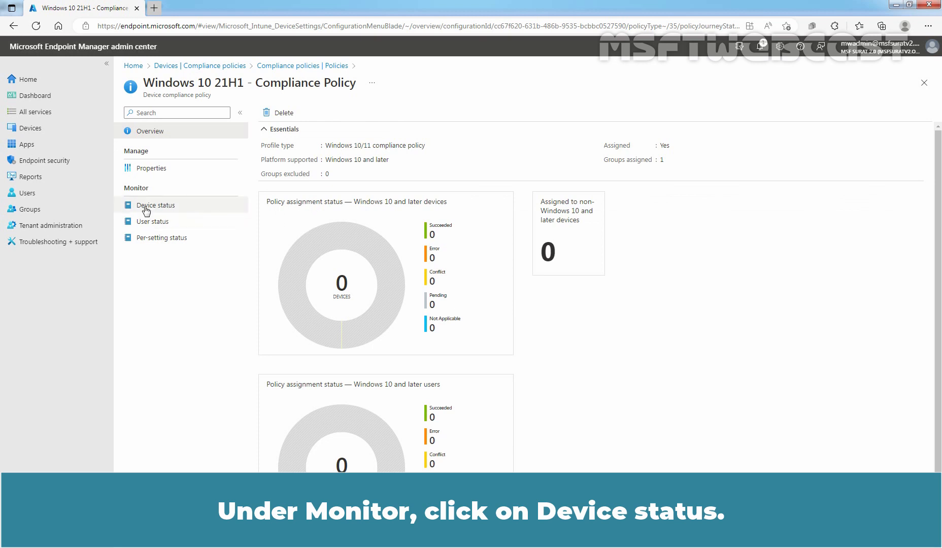
left_click(155, 205)
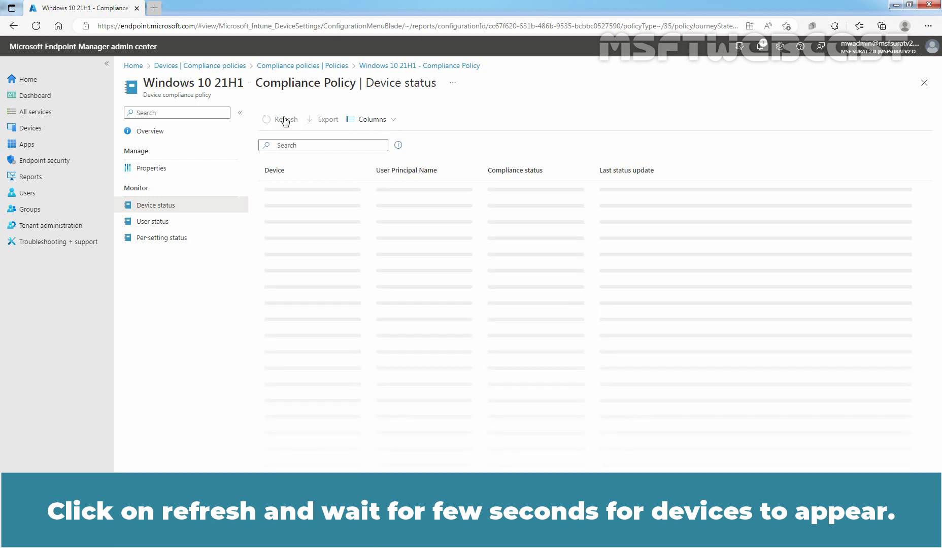
left_click(281, 119)
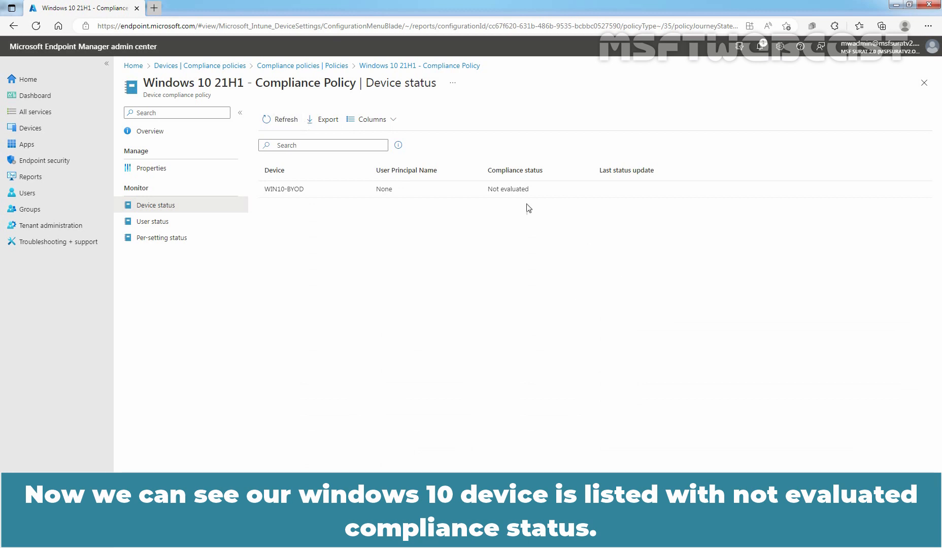
mouse_move(296, 209)
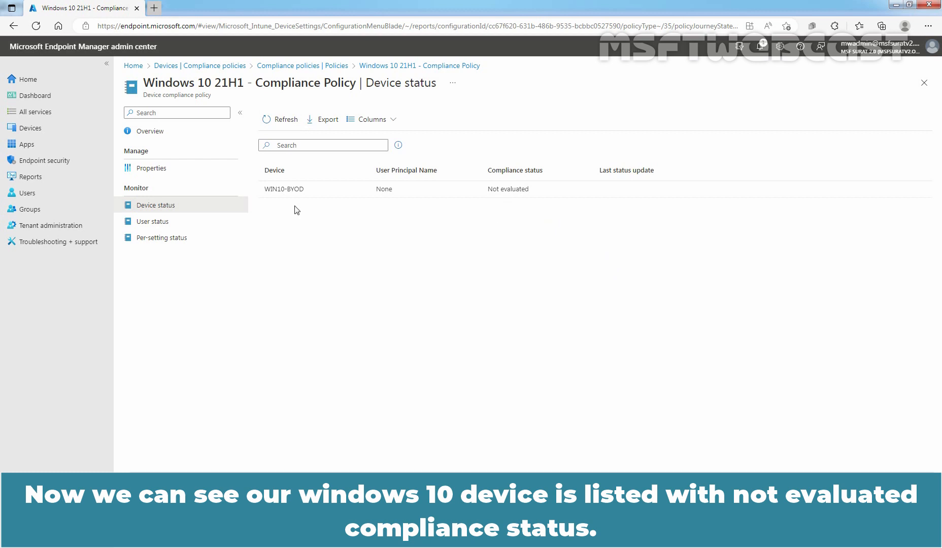
mouse_move(531, 220)
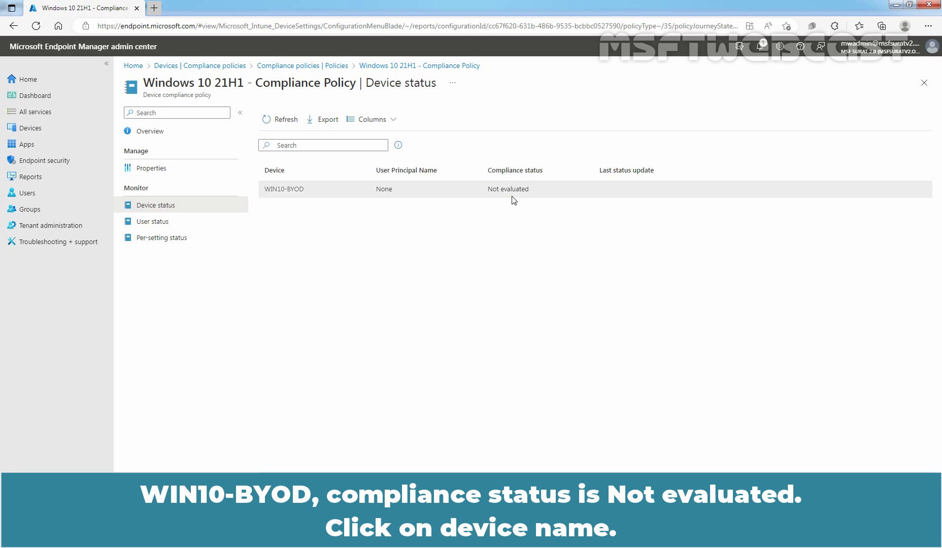
mouse_move(281, 189)
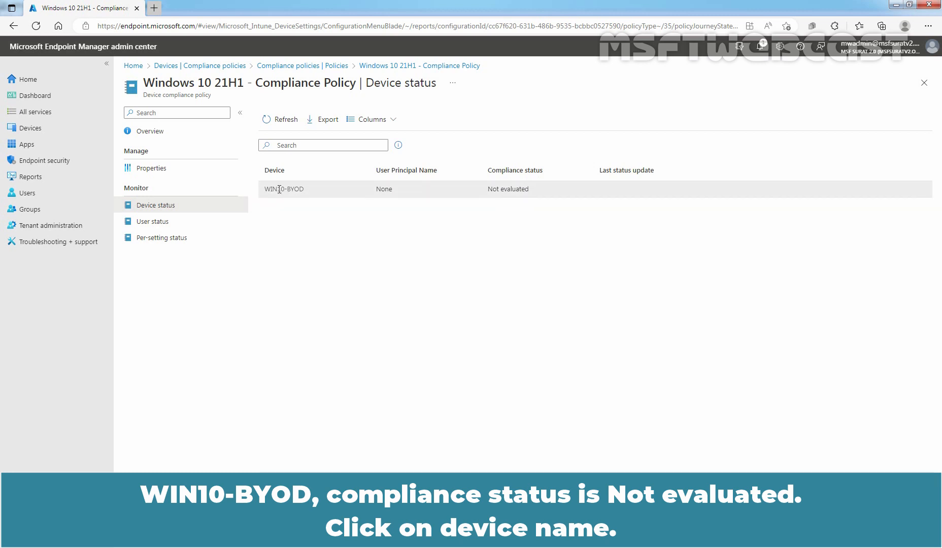
Trigger and confirm a manual Sync of WIN10-BYOD from its device overview
left_click(283, 188)
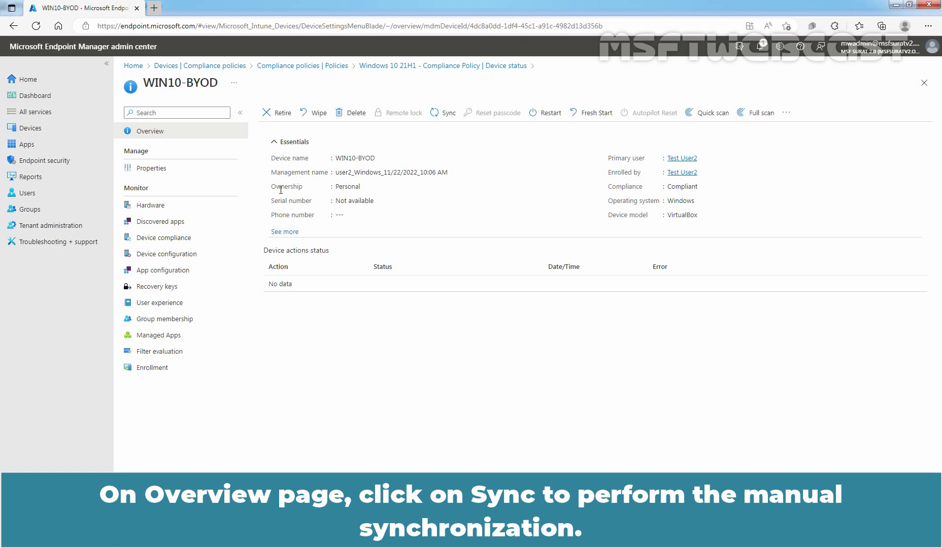
mouse_move(471, 118)
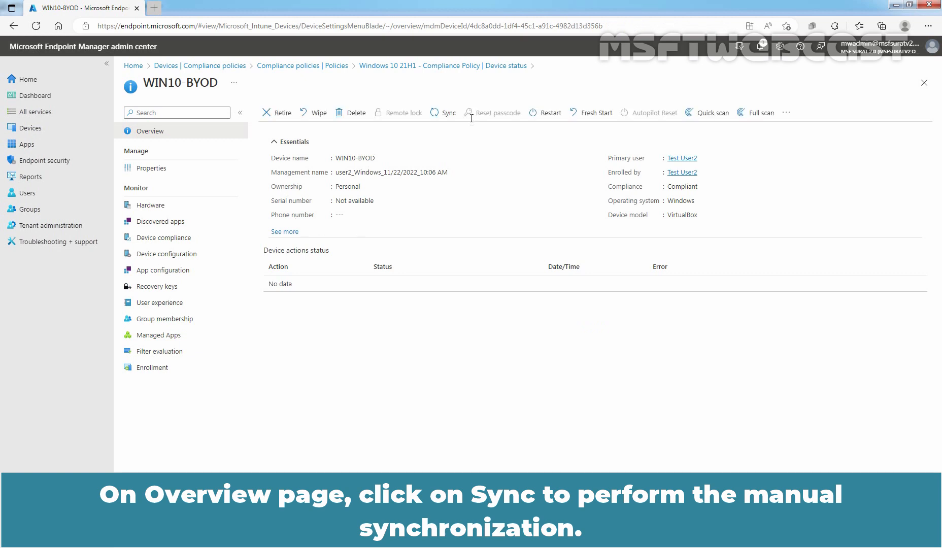
left_click(448, 112)
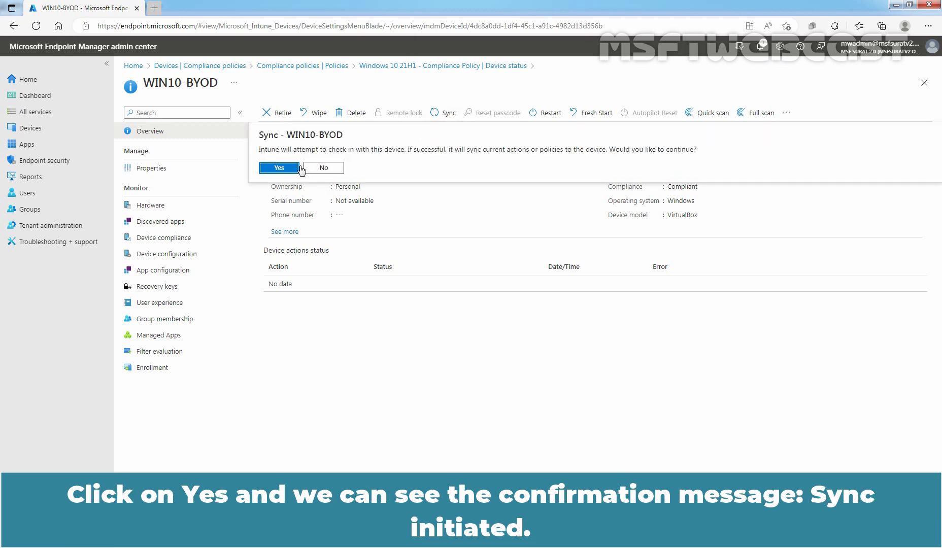
left_click(279, 168)
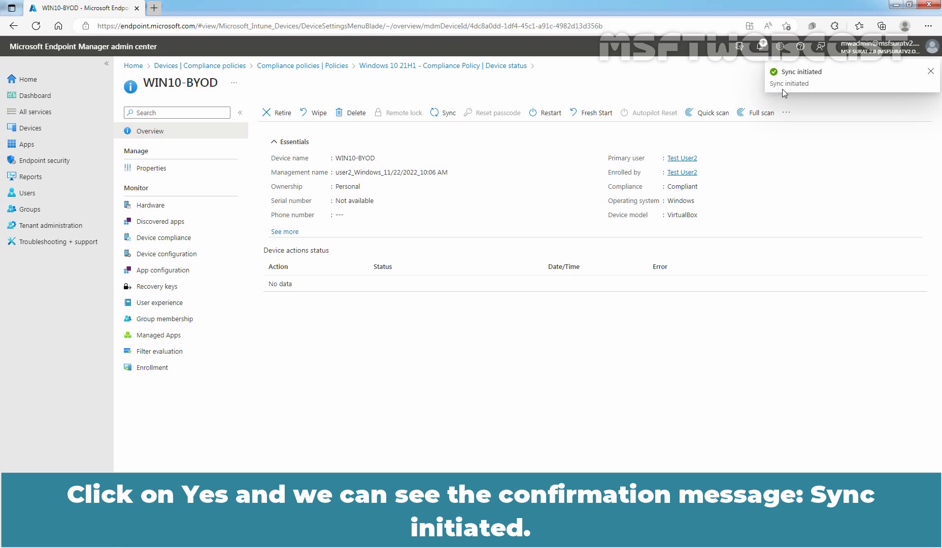
mouse_move(803, 91)
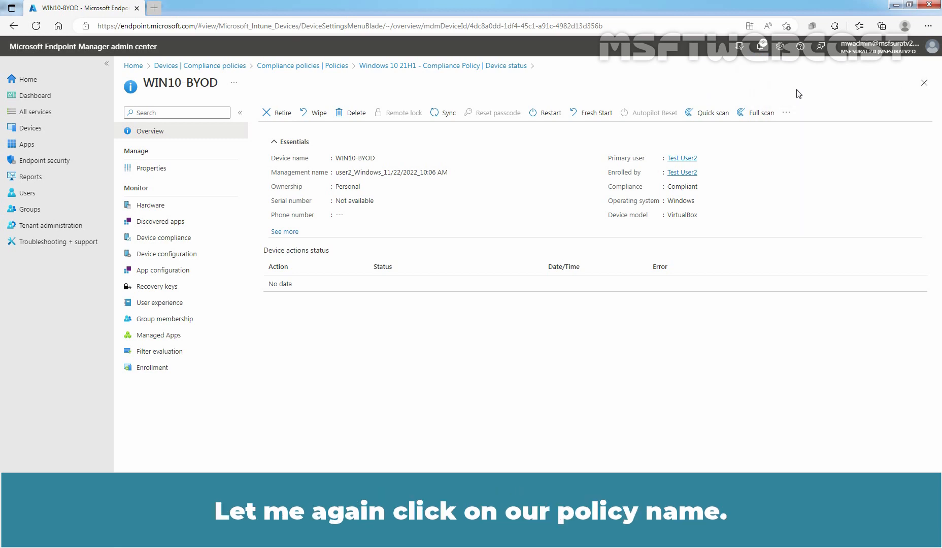
Return to the policy's device status list and refresh it twice to check WIN10-BYOD
left_click(419, 65)
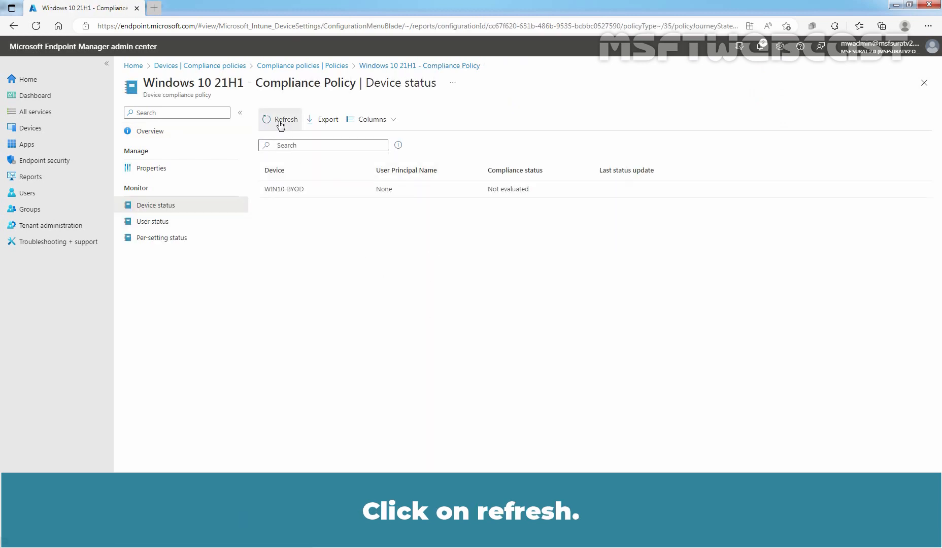
left_click(280, 120)
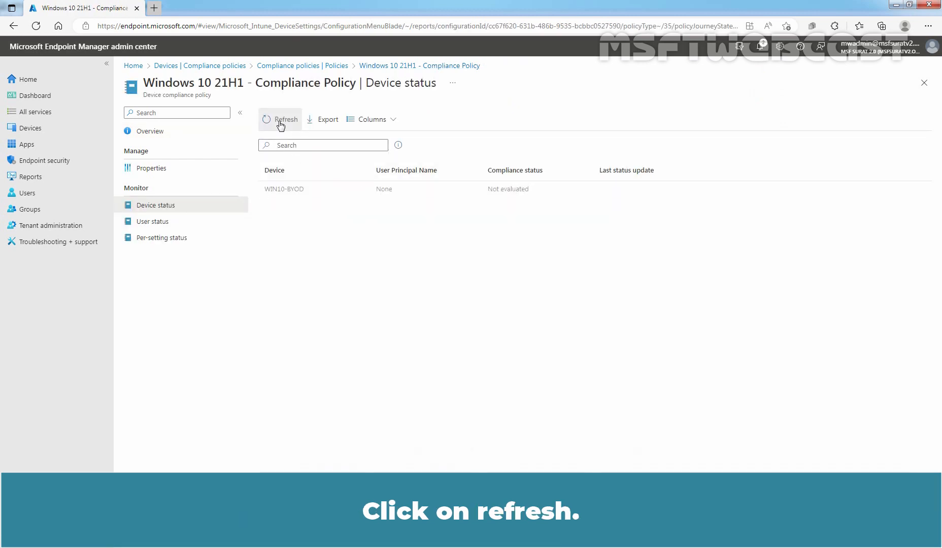
left_click(281, 119)
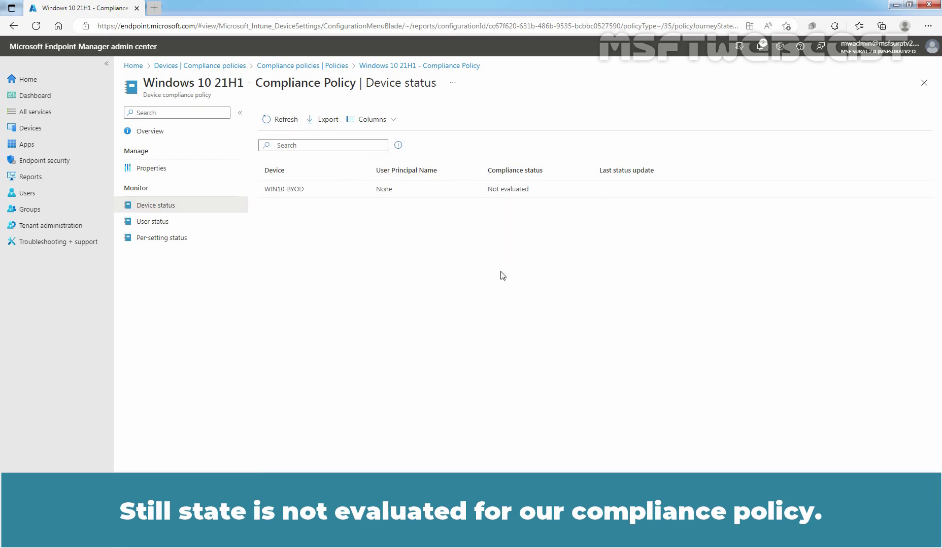
mouse_move(285, 210)
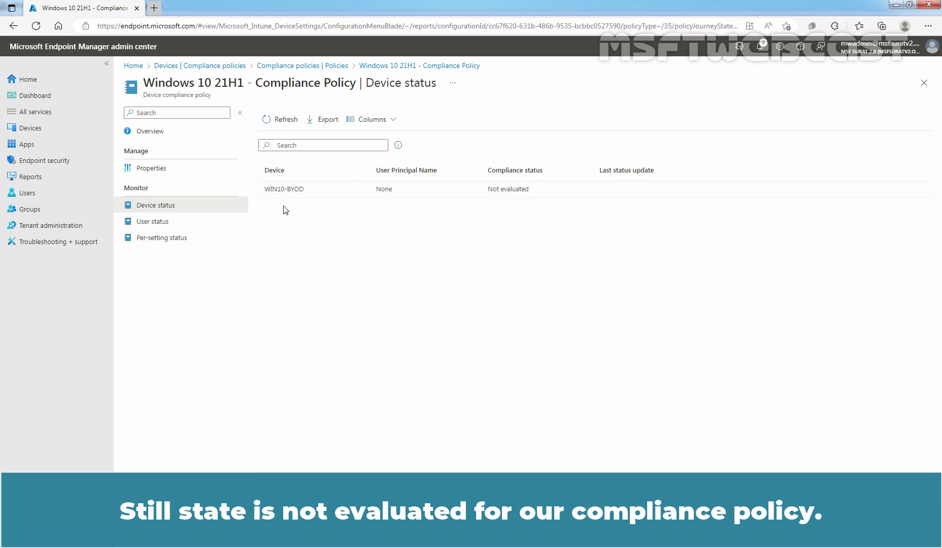
mouse_move(492, 197)
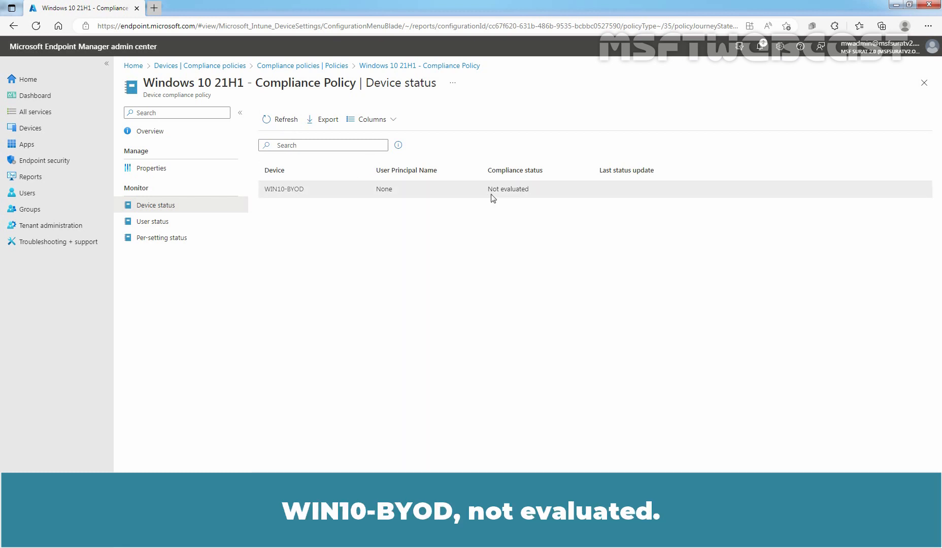
mouse_move(512, 198)
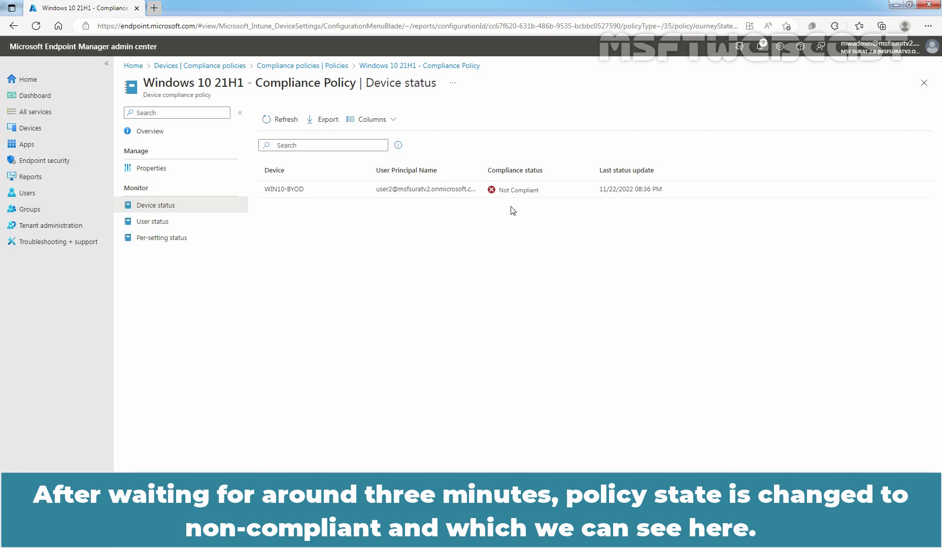
mouse_move(521, 206)
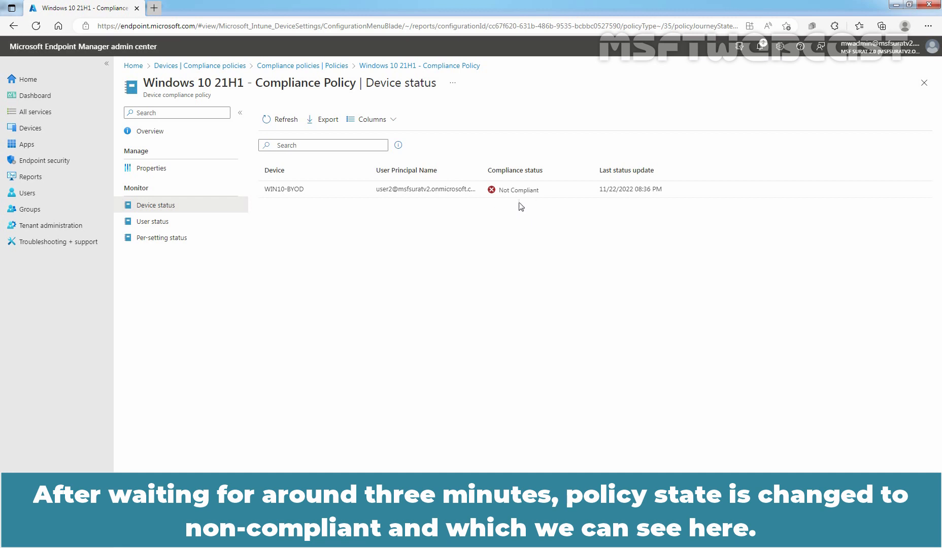
mouse_move(513, 212)
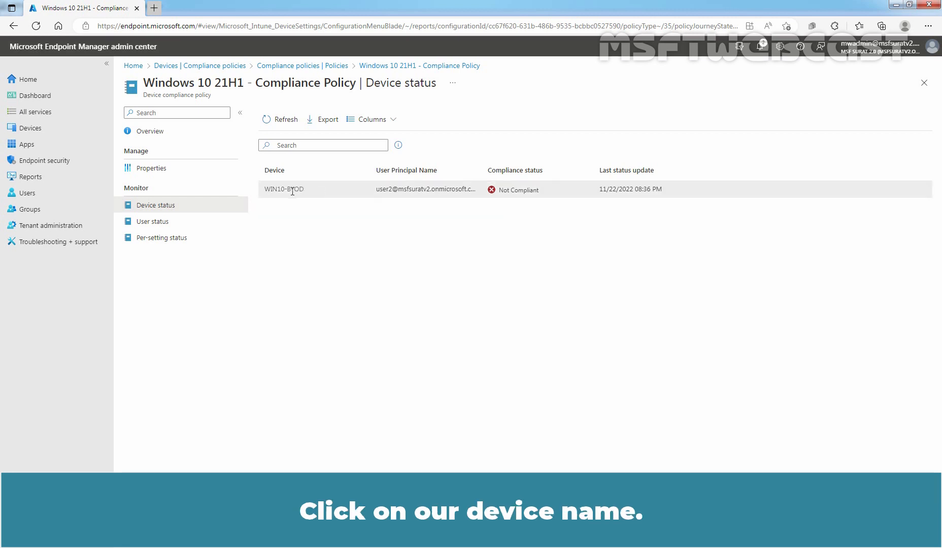
Open WIN10-BYOD's device compliance and view the Windows 10 21H1 policy's setting states
left_click(283, 190)
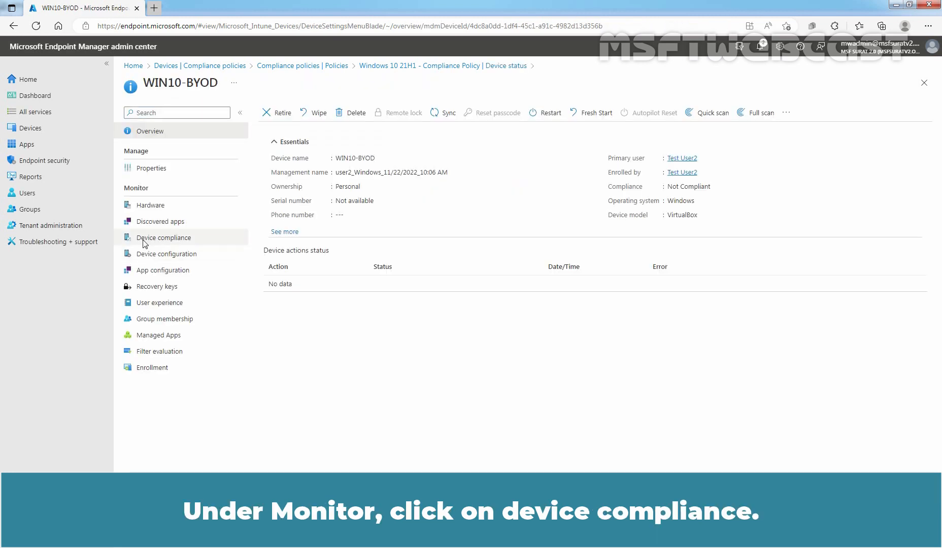
left_click(163, 238)
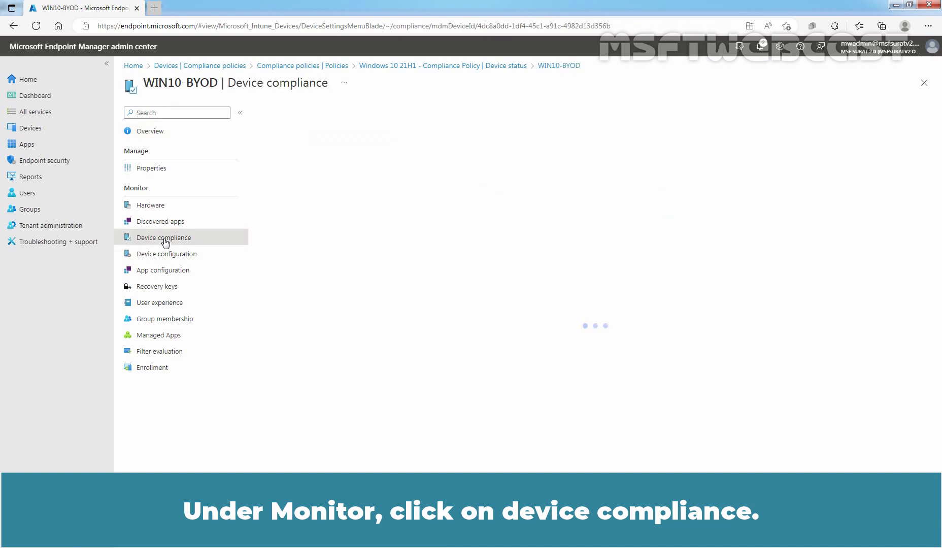
left_click(163, 237)
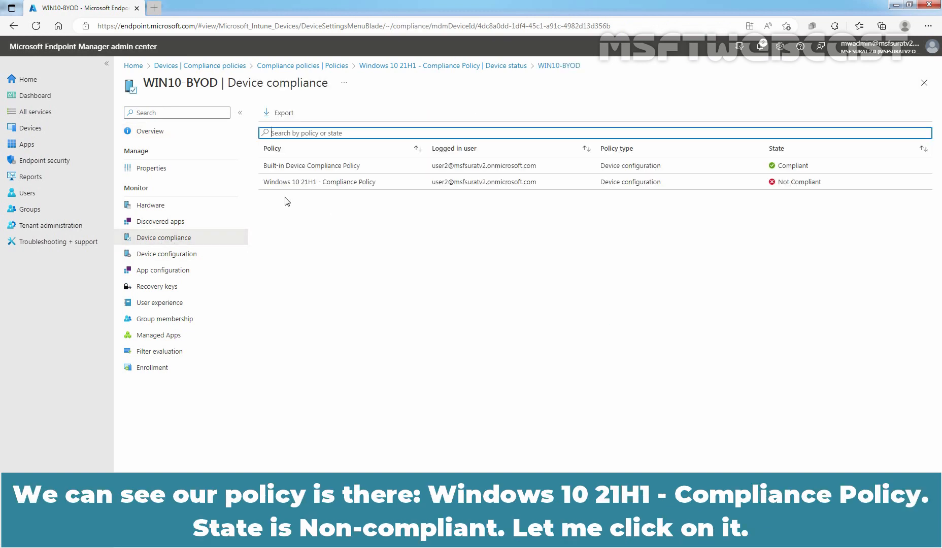
mouse_move(303, 198)
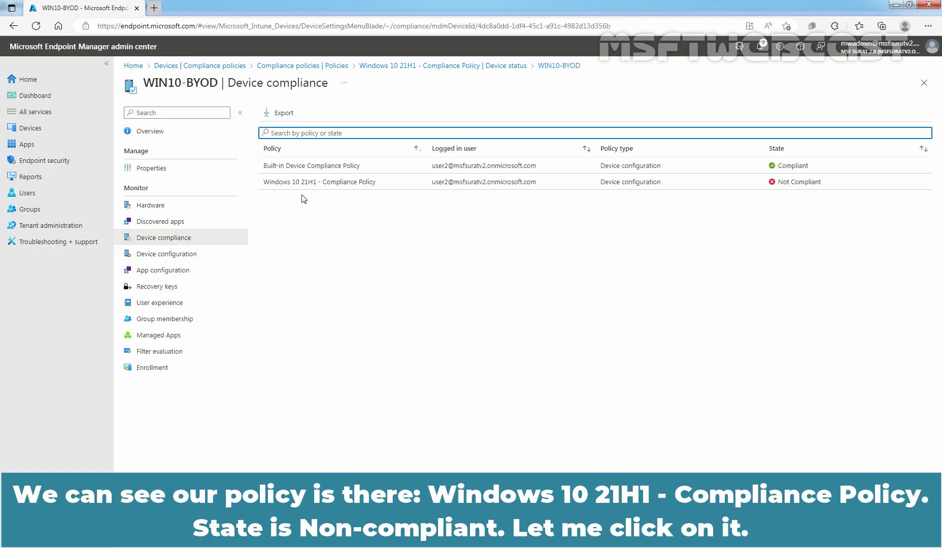
mouse_move(338, 202)
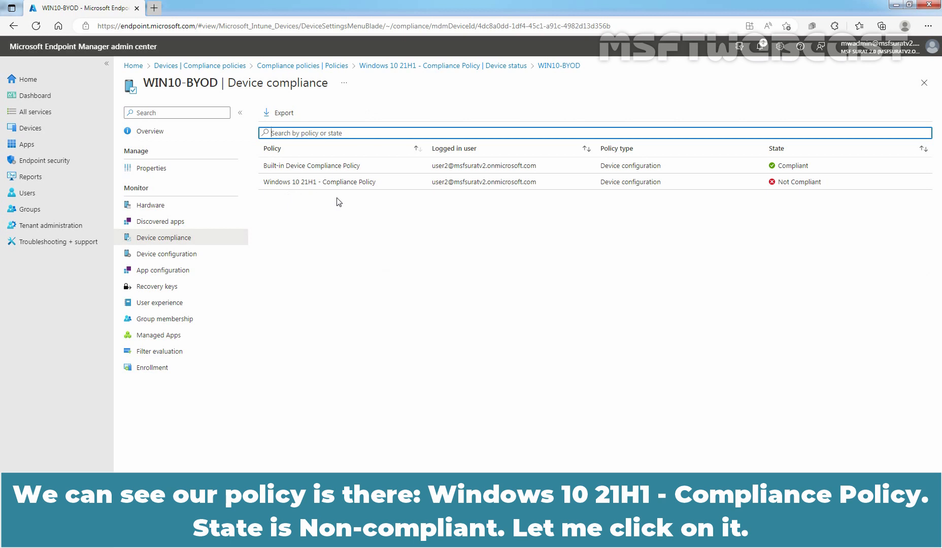
mouse_move(804, 198)
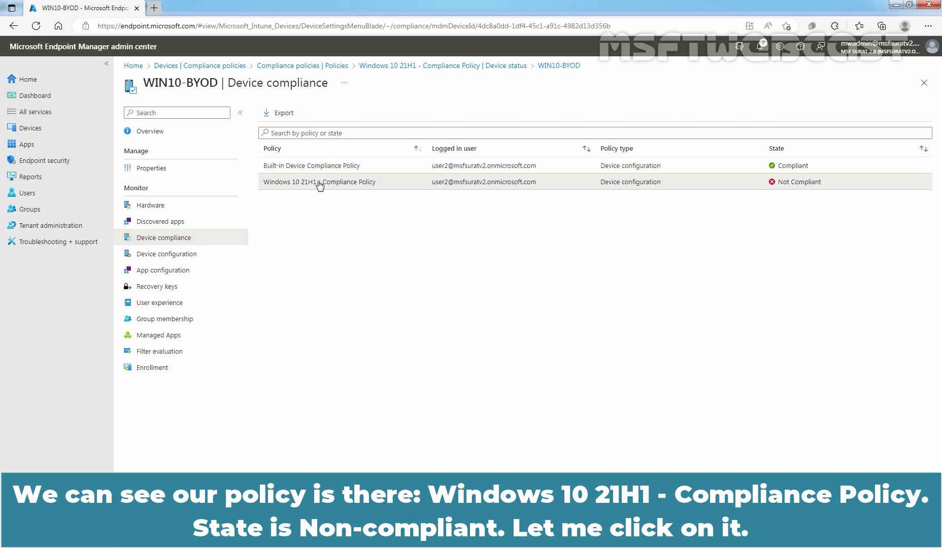
left_click(319, 182)
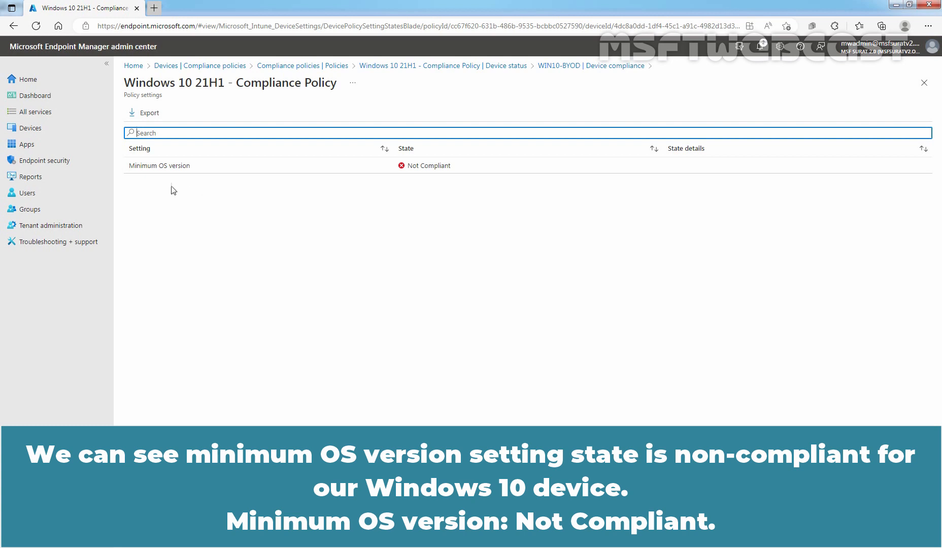
mouse_move(403, 190)
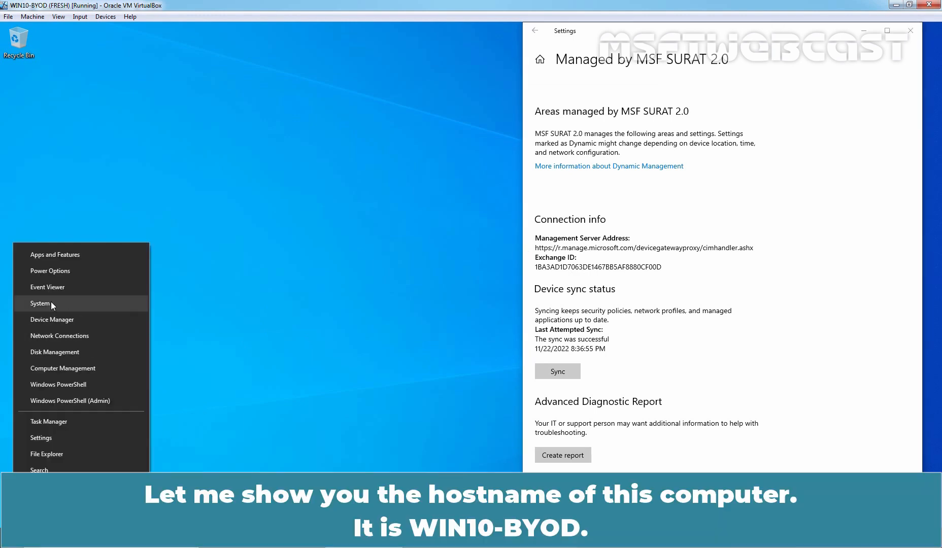
Check WIN10-BYOD's version 21H1 and build 19043.2251 via System About, cmd and winver
left_click(39, 303)
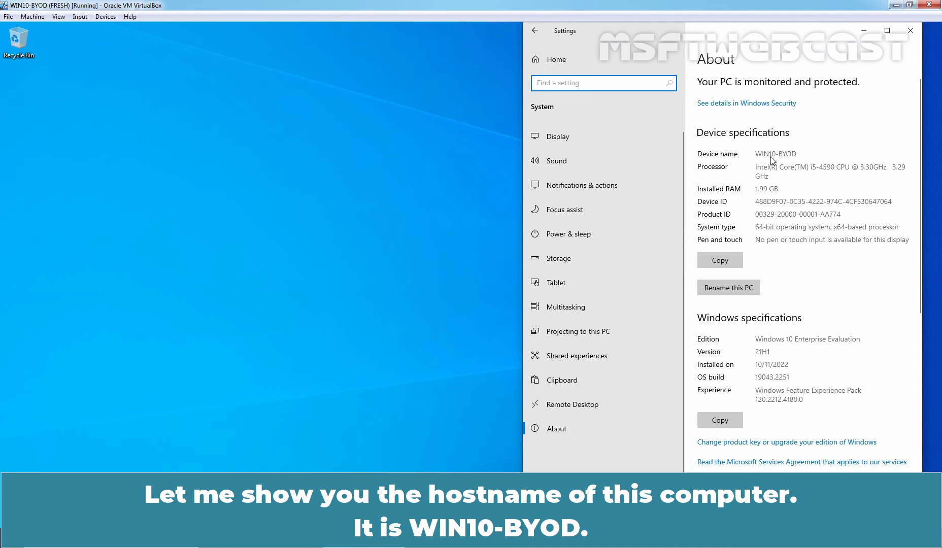
mouse_move(792, 150)
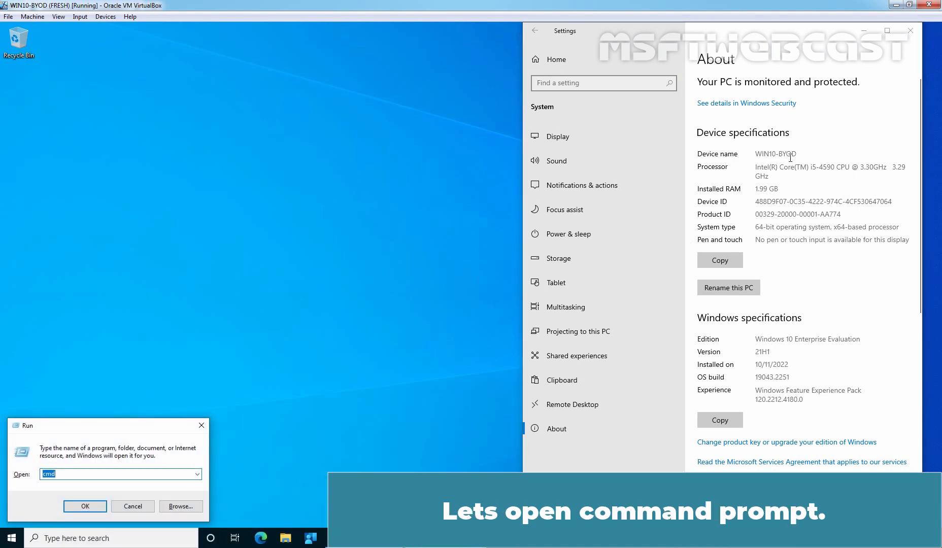
left_click(85, 506)
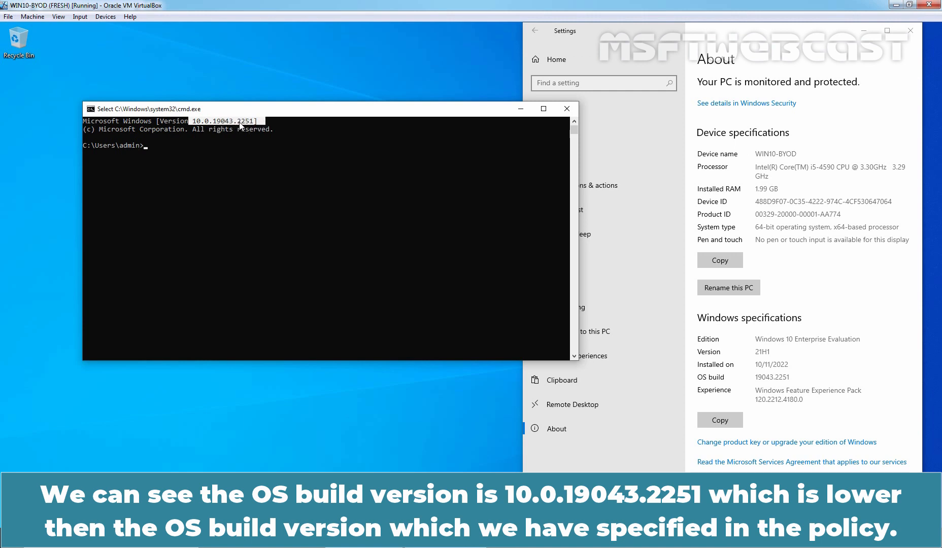
mouse_move(247, 131)
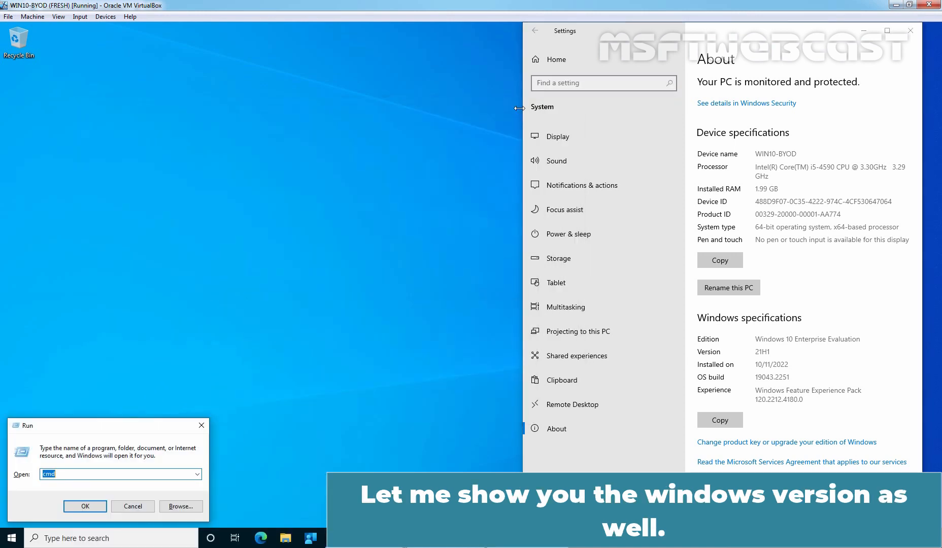
left_click(133, 506)
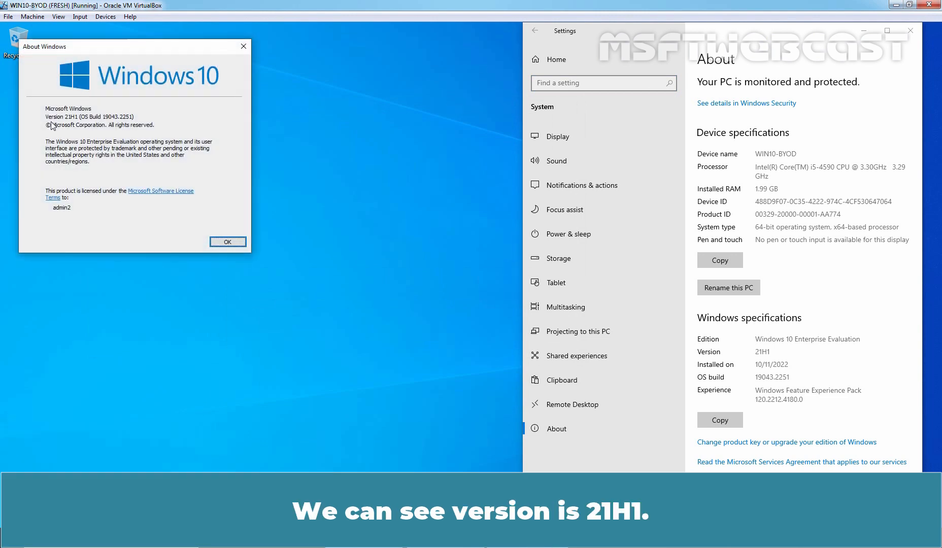
mouse_move(74, 125)
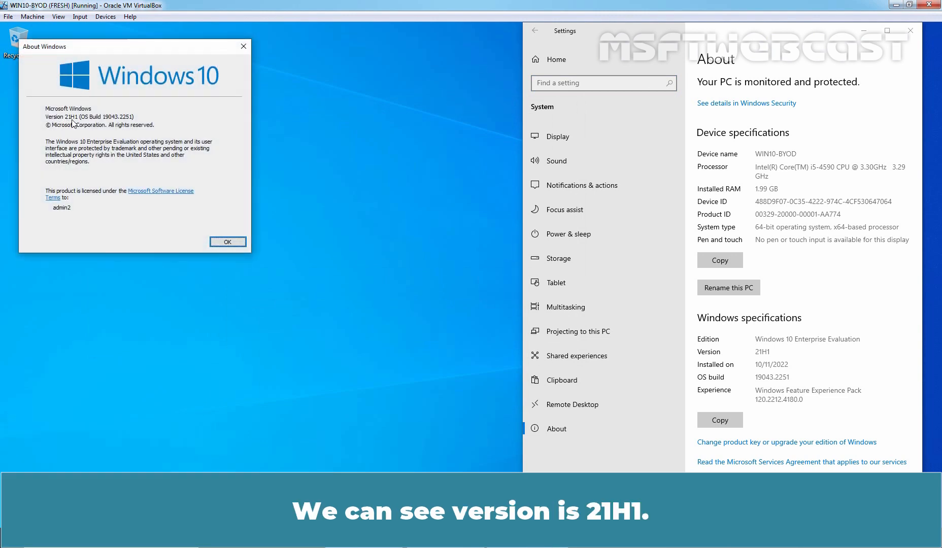
left_click(227, 241)
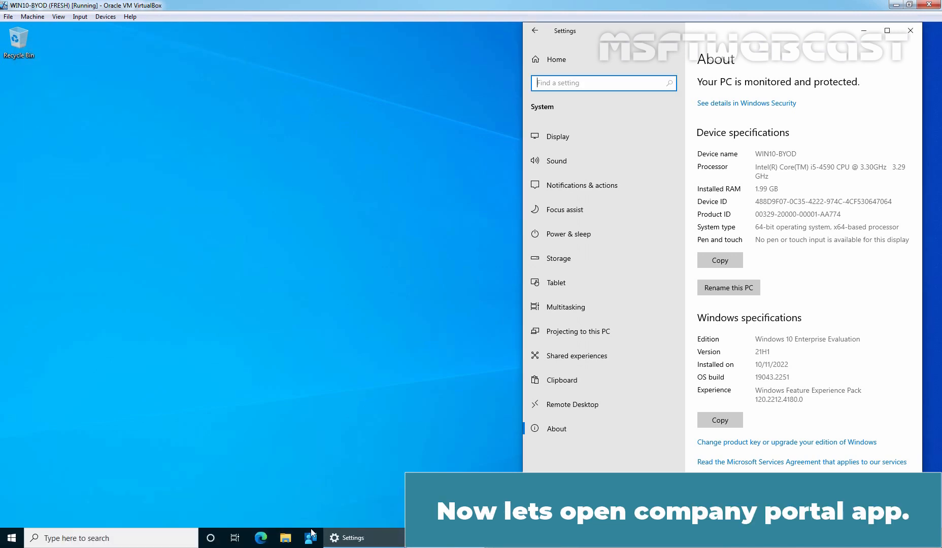
In Company Portal, expand WIN10-BYOD's required update to 10.0.19043.2311 or later
left_click(308, 538)
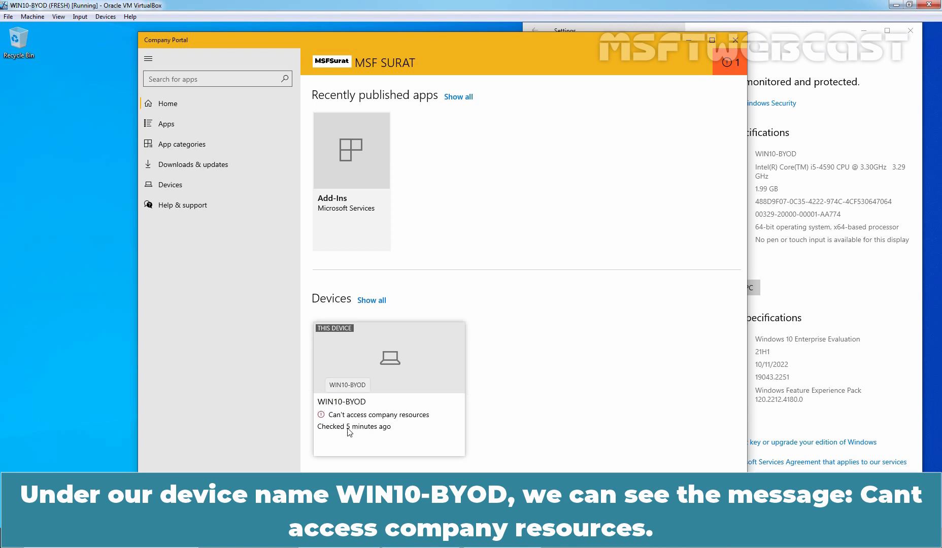
mouse_move(408, 419)
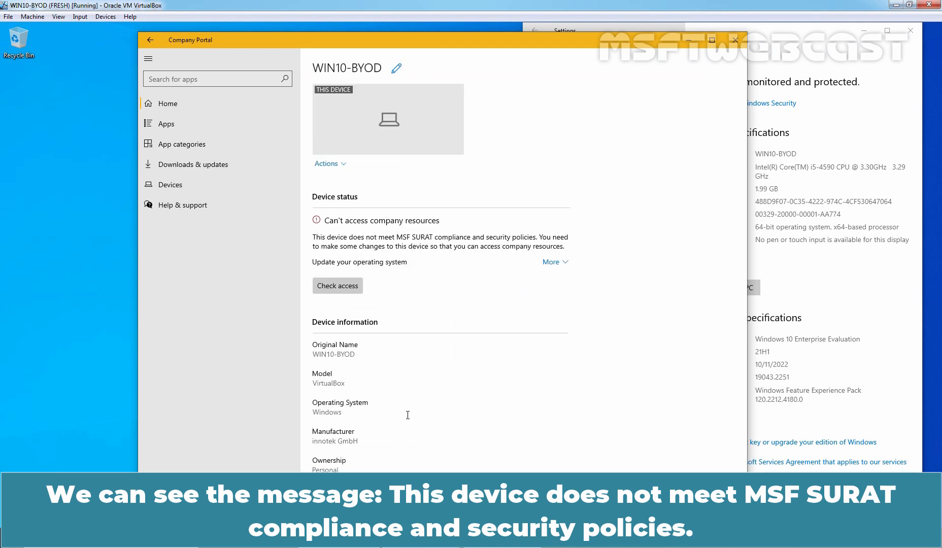
mouse_move(379, 240)
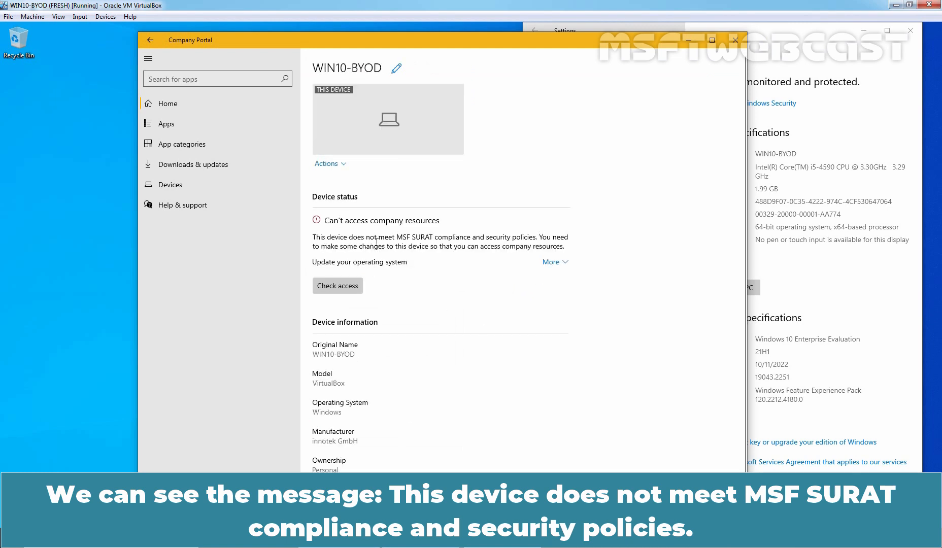
mouse_move(449, 240)
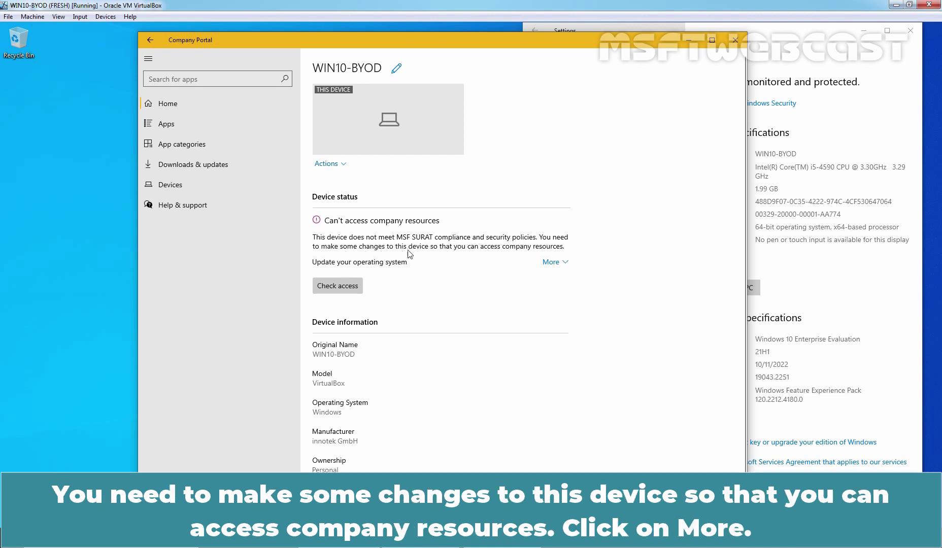
mouse_move(444, 255)
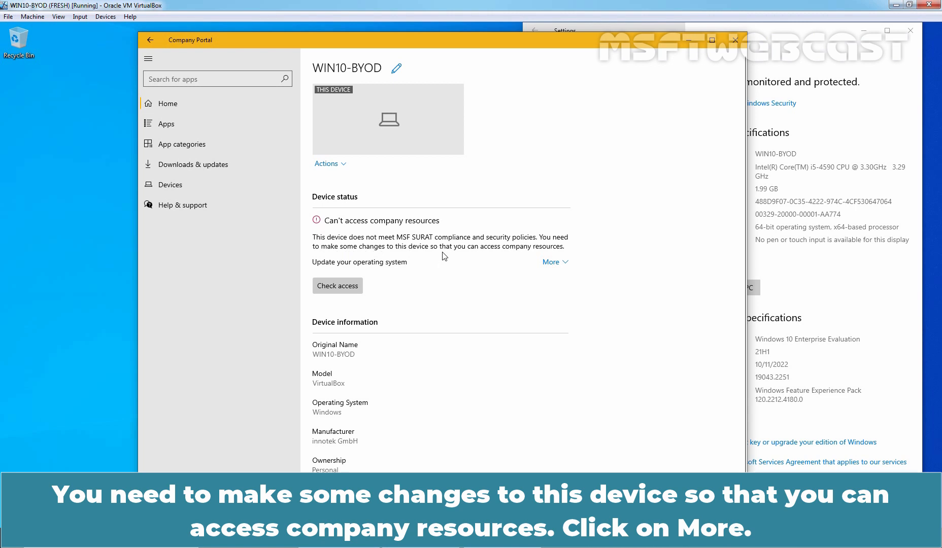
mouse_move(535, 246)
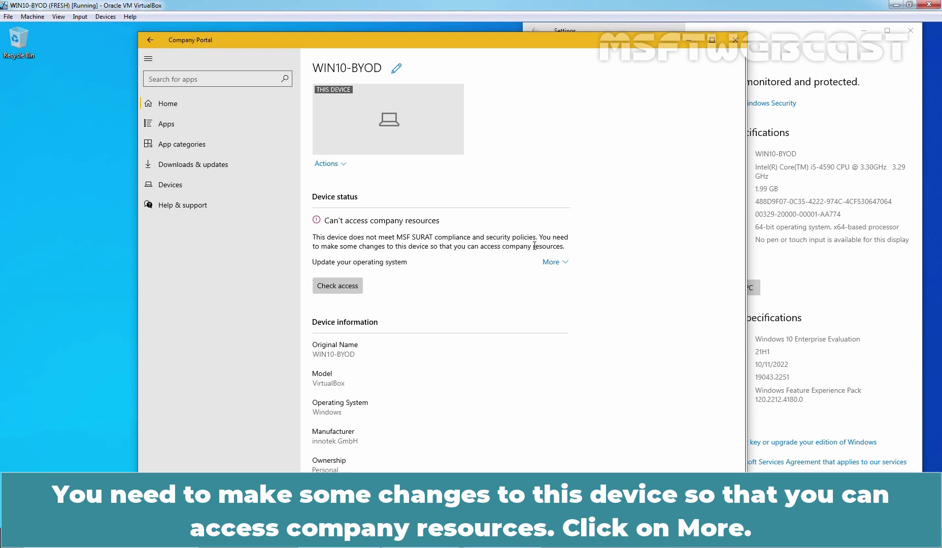
left_click(552, 261)
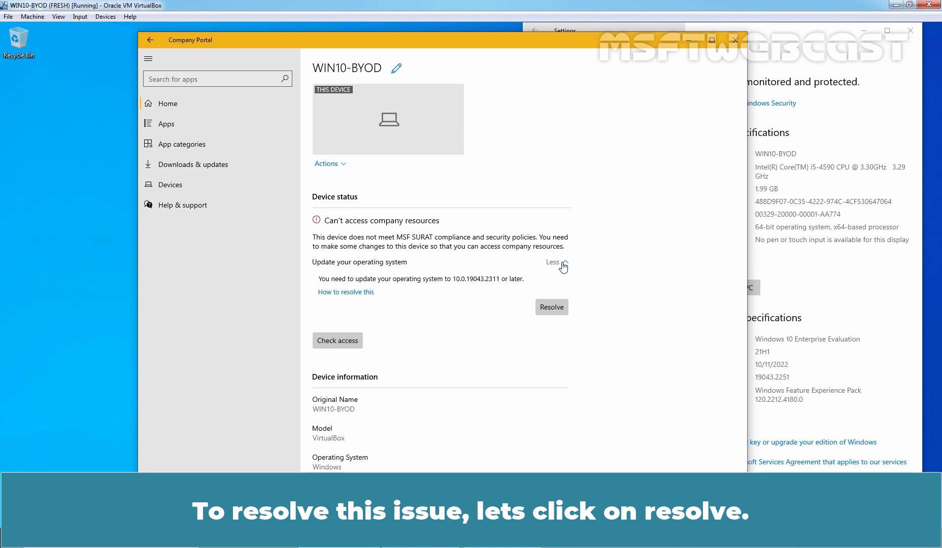
Install the optional 2022-11 cumulative update preview (KB5020030) and close Company Portal
left_click(551, 307)
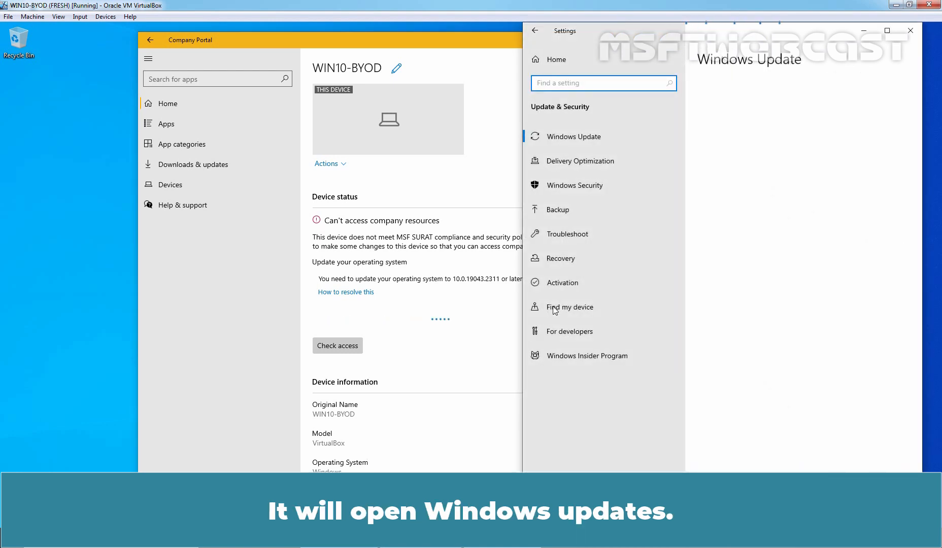
left_click(573, 137)
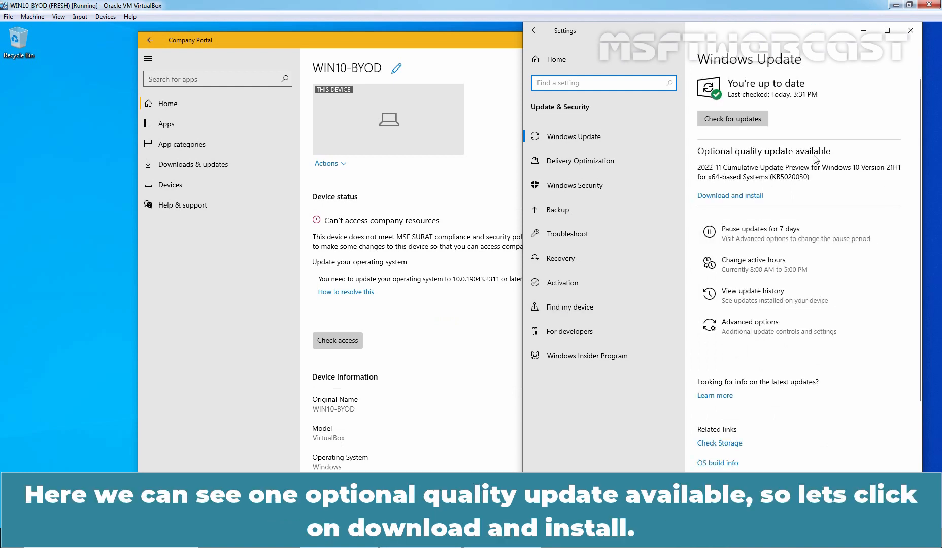
mouse_move(760, 164)
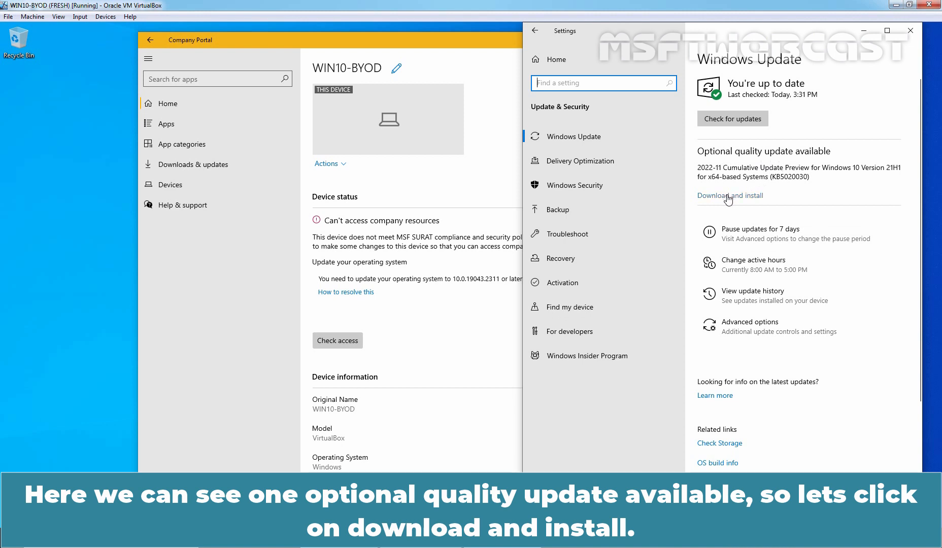
left_click(730, 195)
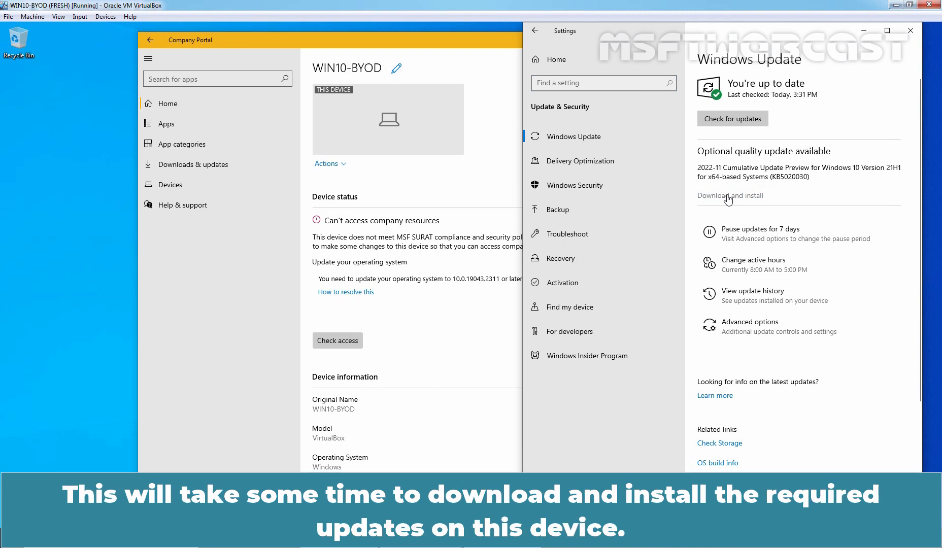
left_click(730, 196)
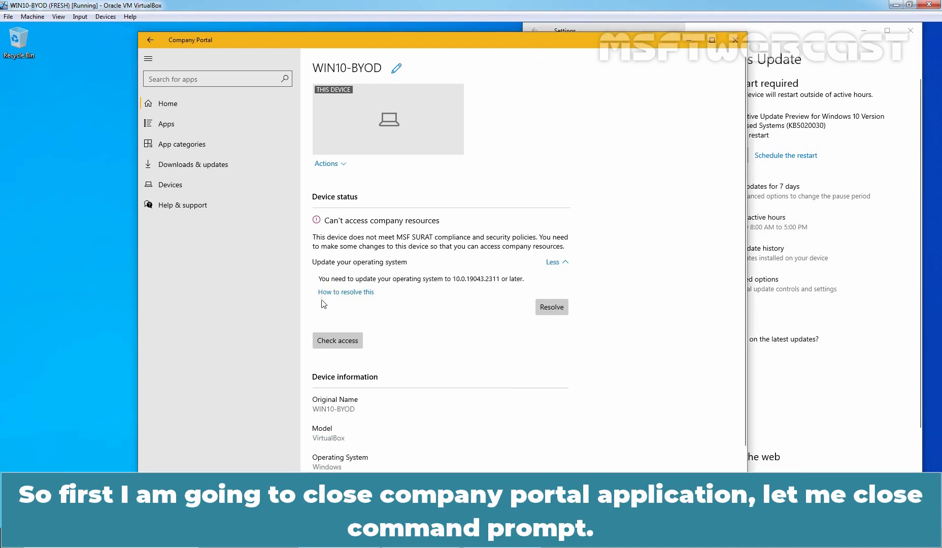
left_click(735, 40)
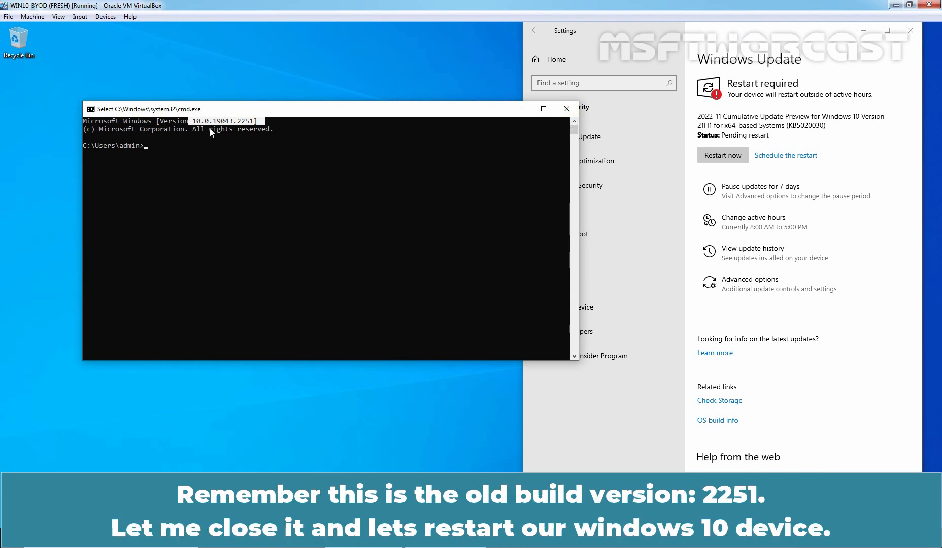
mouse_move(243, 132)
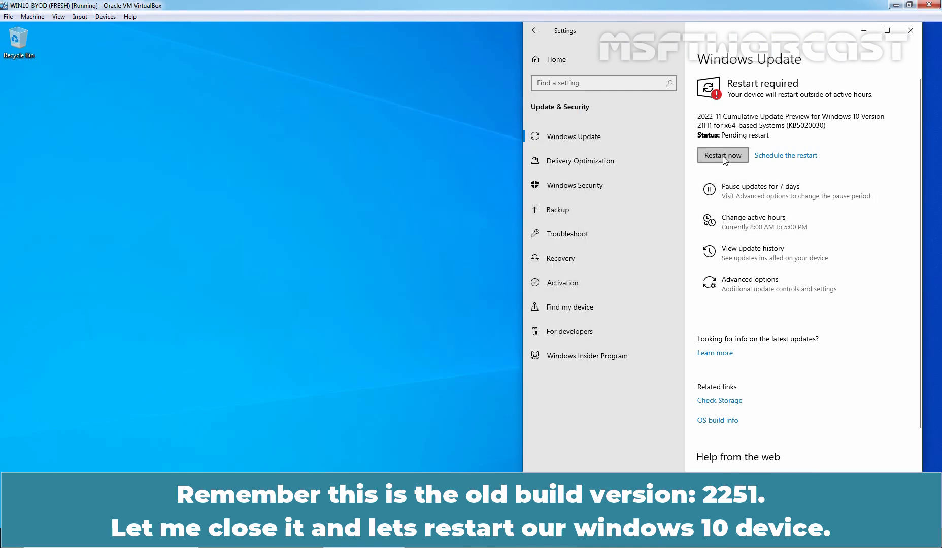
Restart to finish the update, sign in, and confirm build 10.0.19043.2311 in cmd
left_click(723, 156)
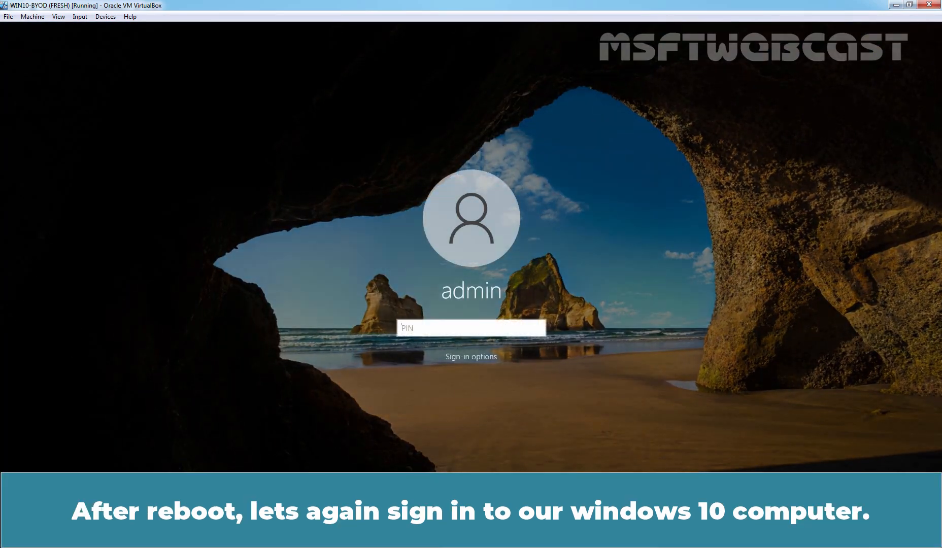
key("Enter")
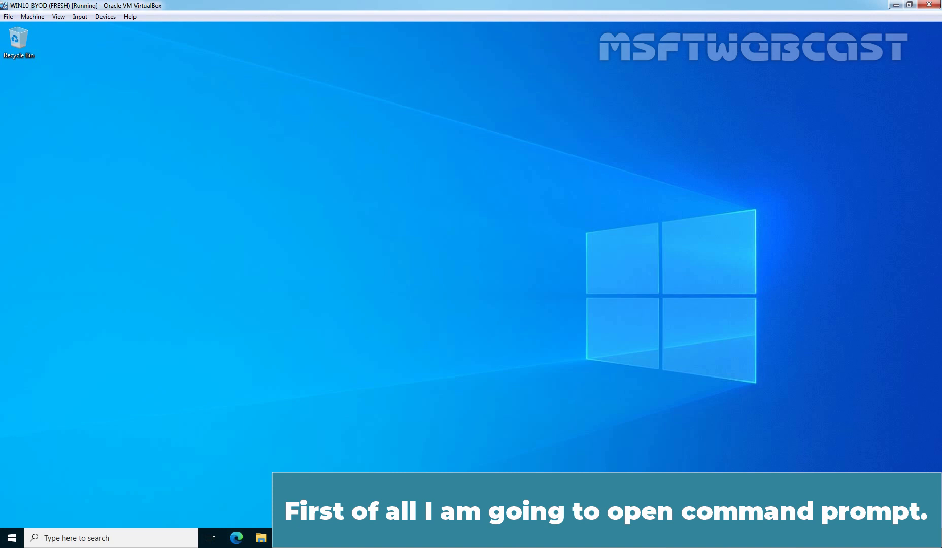
key("Win+r")
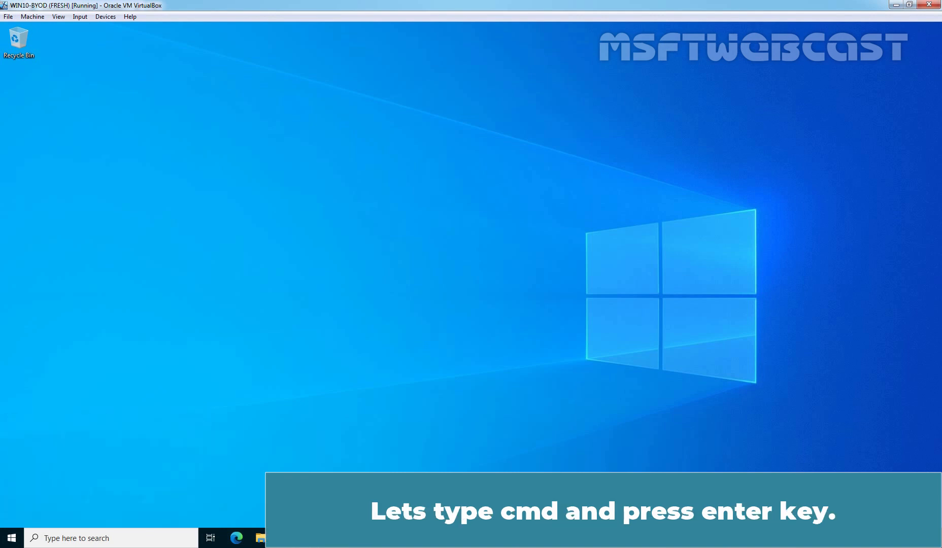
key("Enter")
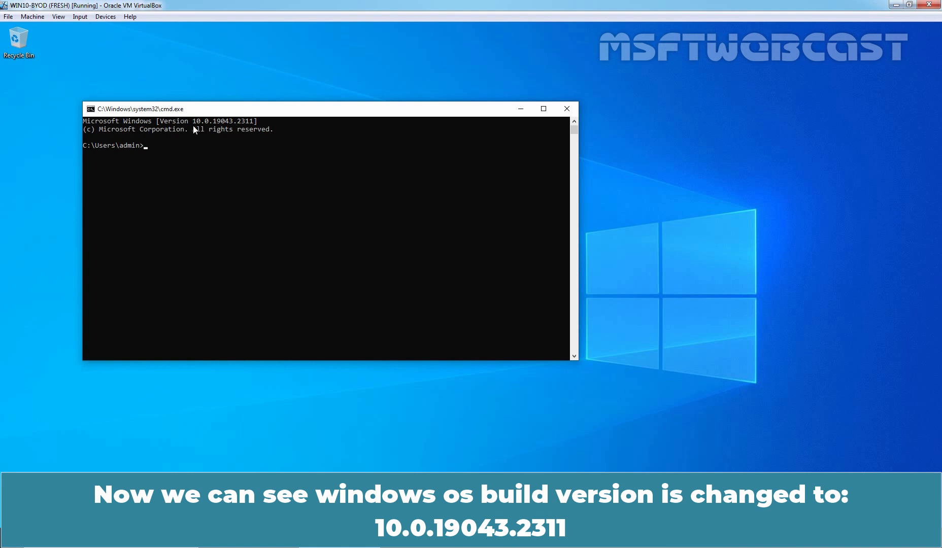
mouse_move(225, 132)
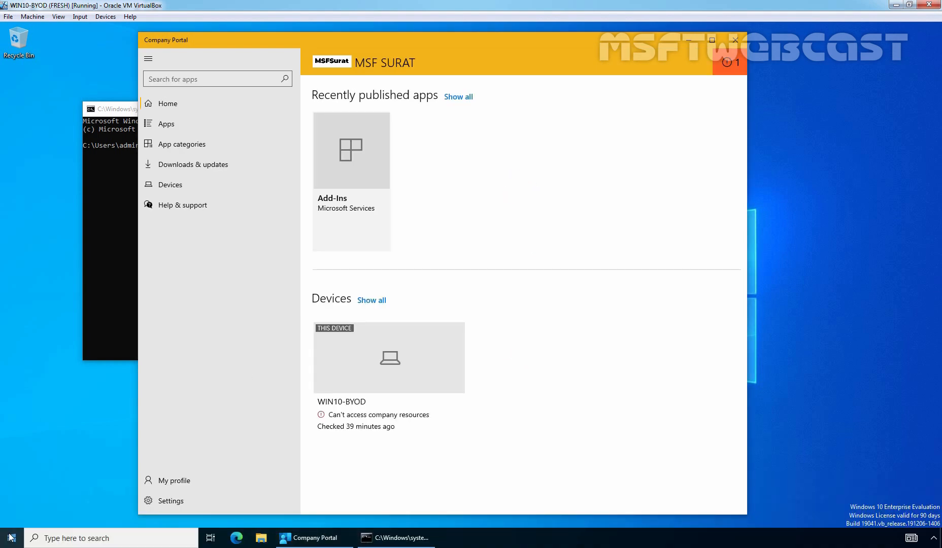
Start a manual sync from the work account info page in Windows Settings
right_click(11, 538)
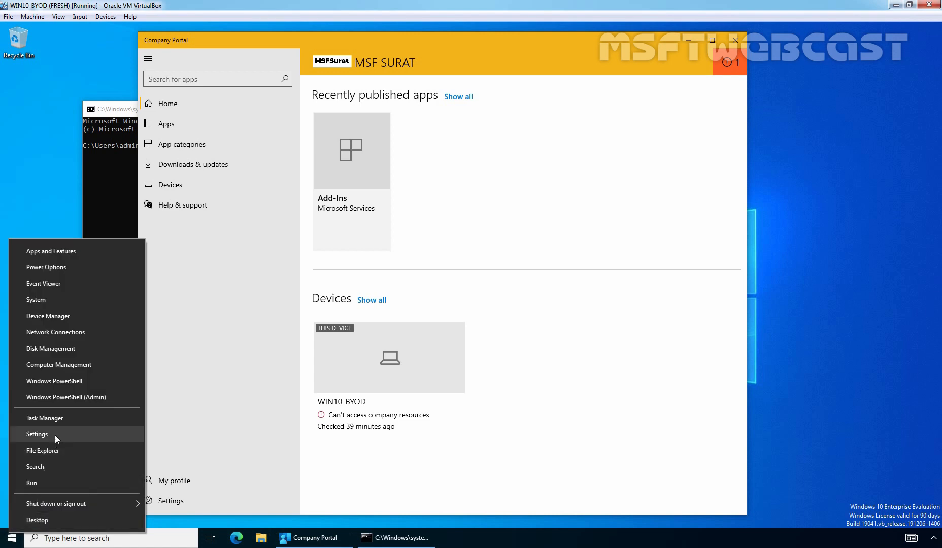
left_click(36, 434)
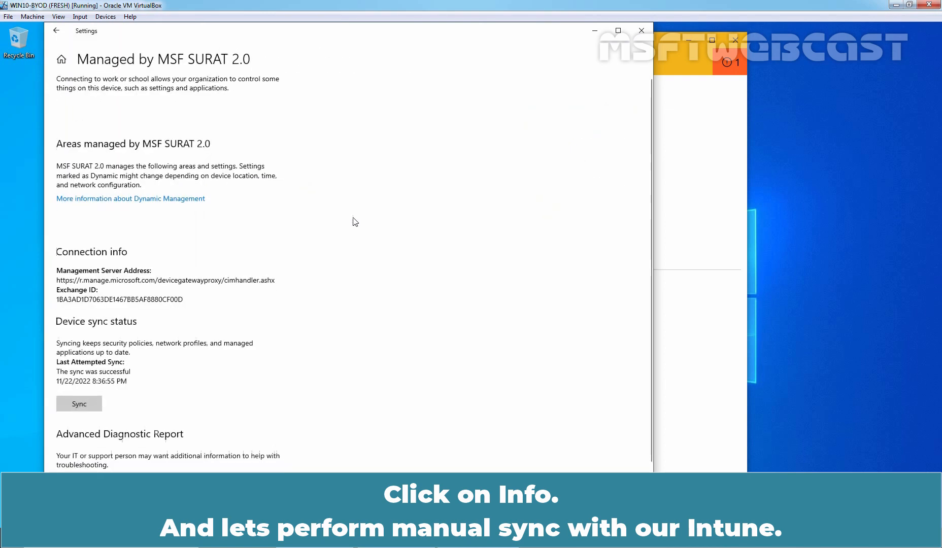
scroll("down", 3)
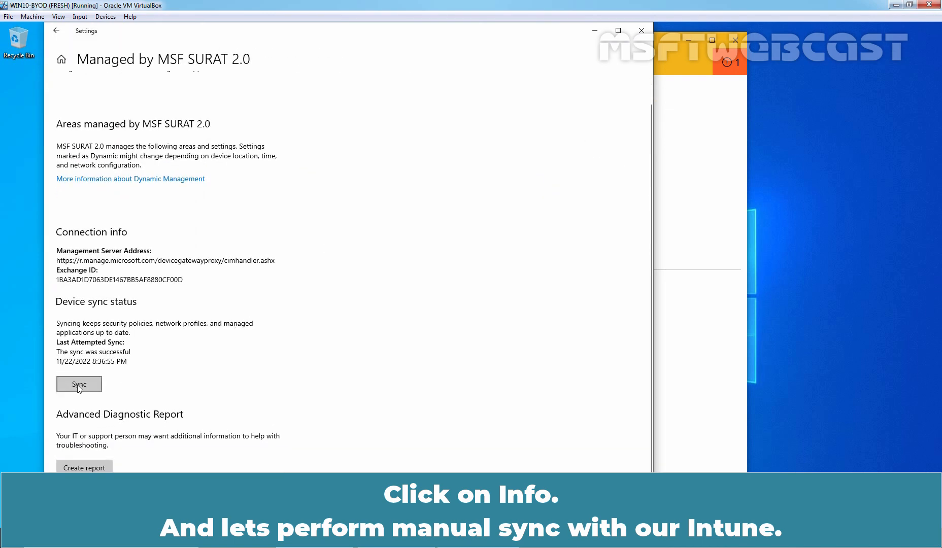
left_click(79, 385)
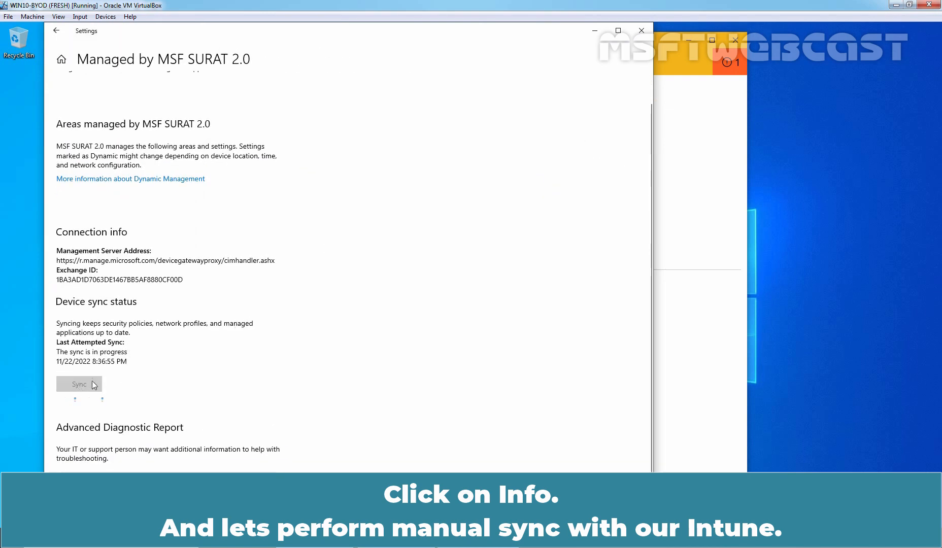
left_click(79, 384)
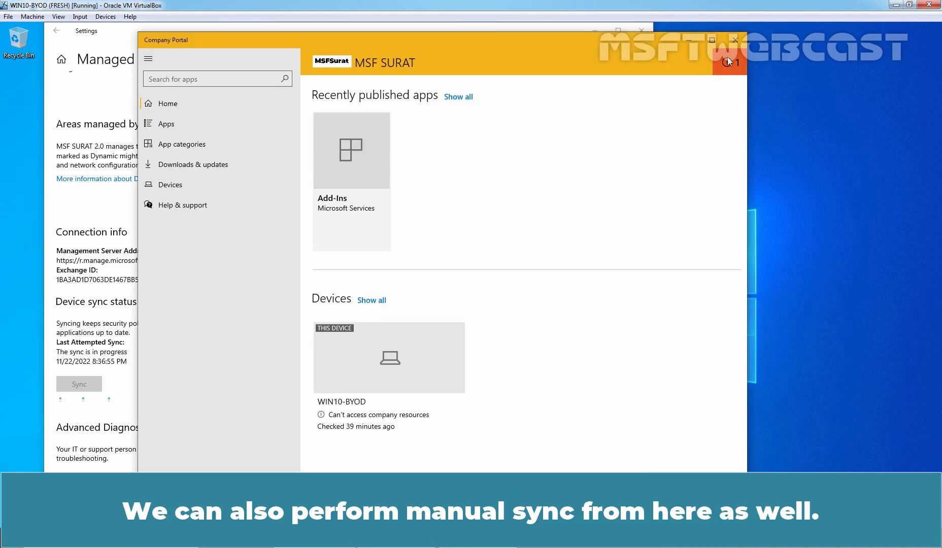
Sync from Company Portal settings and confirm WIN10-BYOD can access company resources
left_click(727, 62)
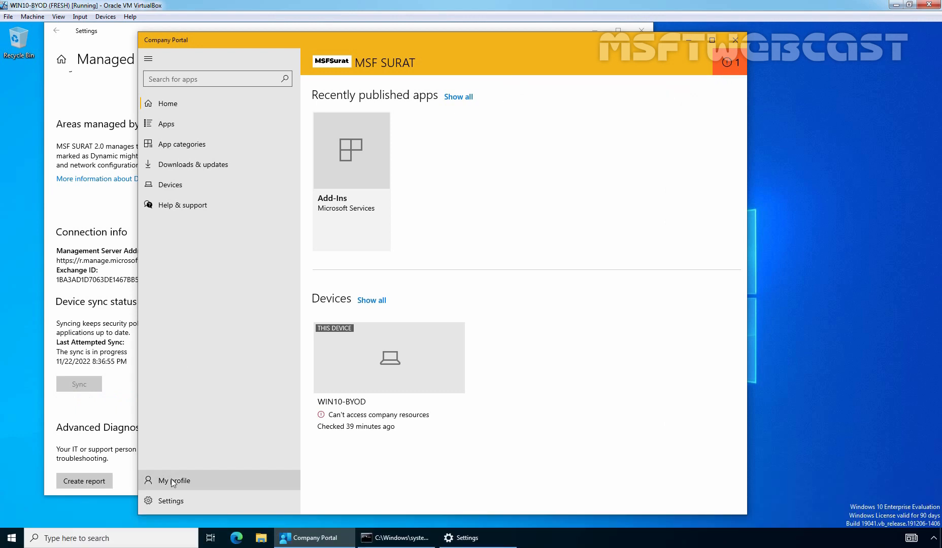
left_click(171, 501)
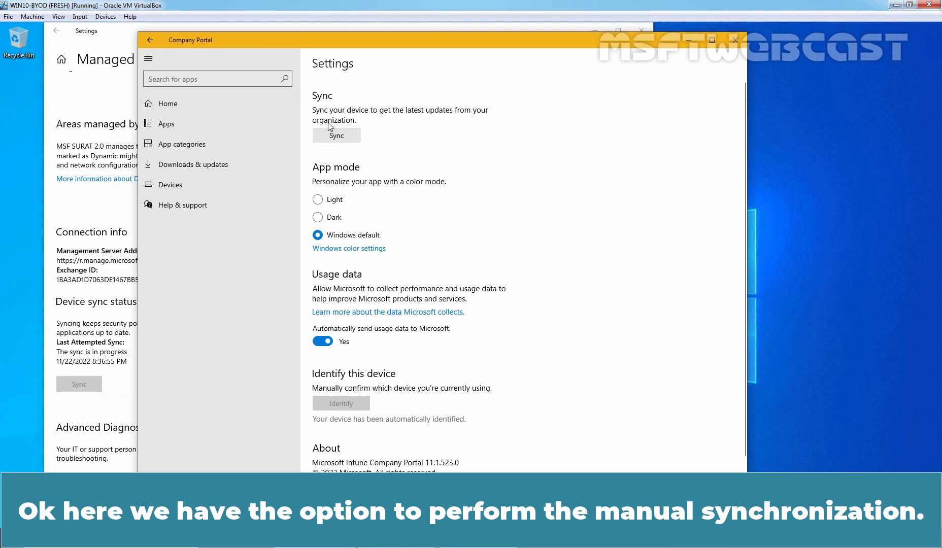
mouse_move(425, 141)
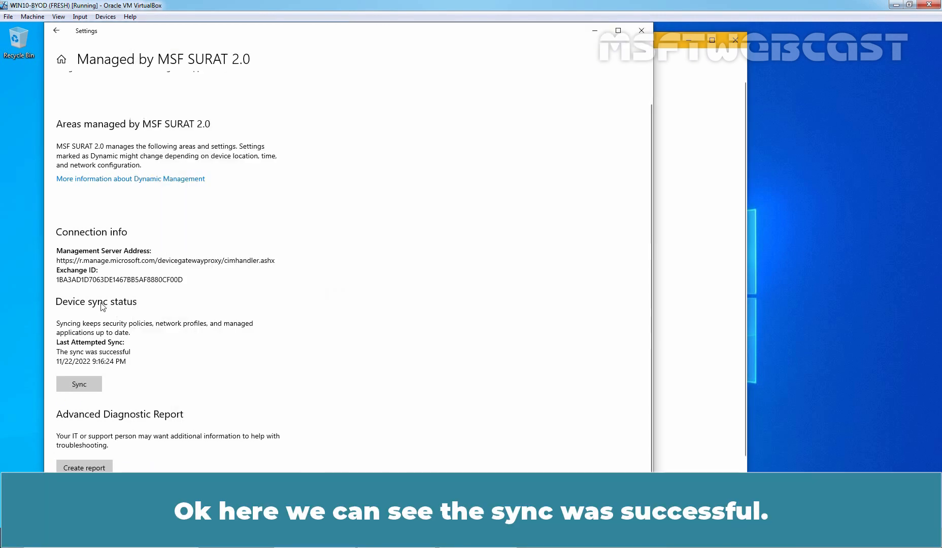
mouse_move(338, 337)
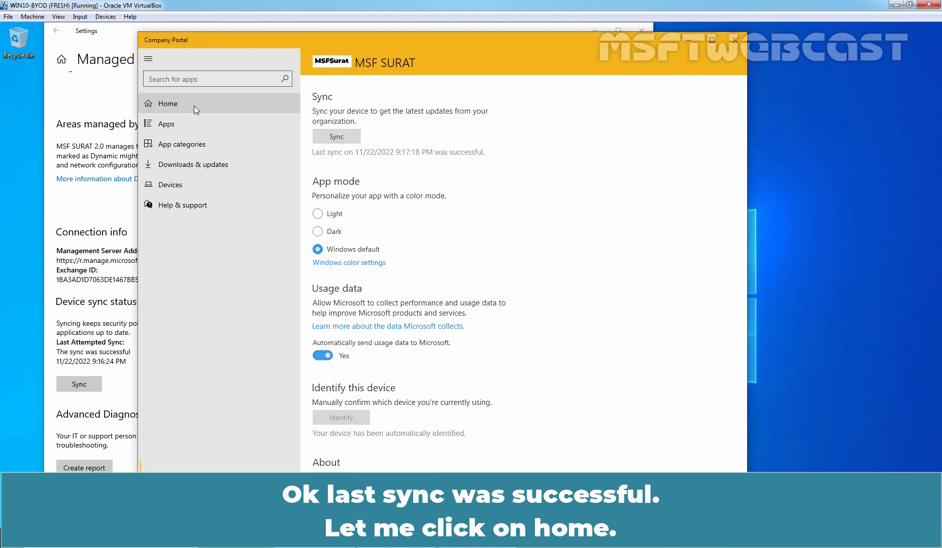
left_click(168, 103)
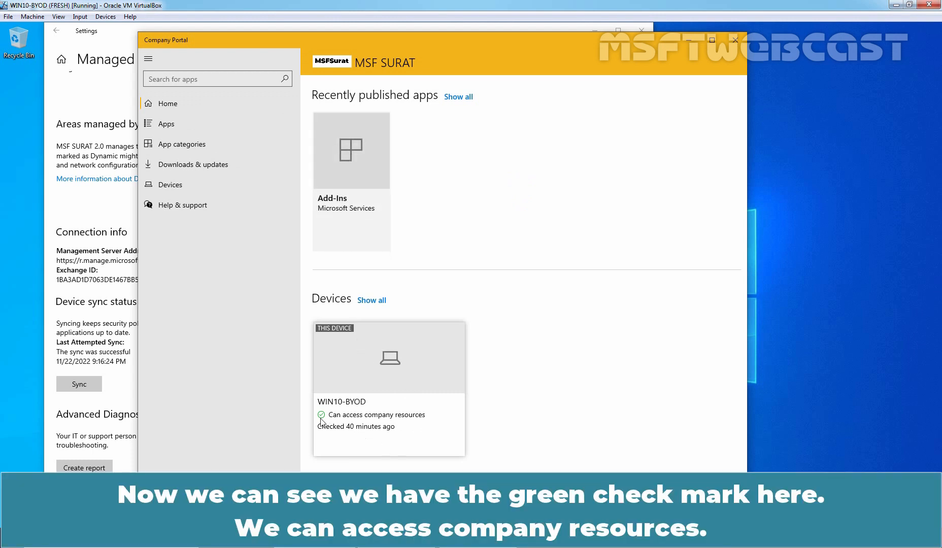
mouse_move(323, 418)
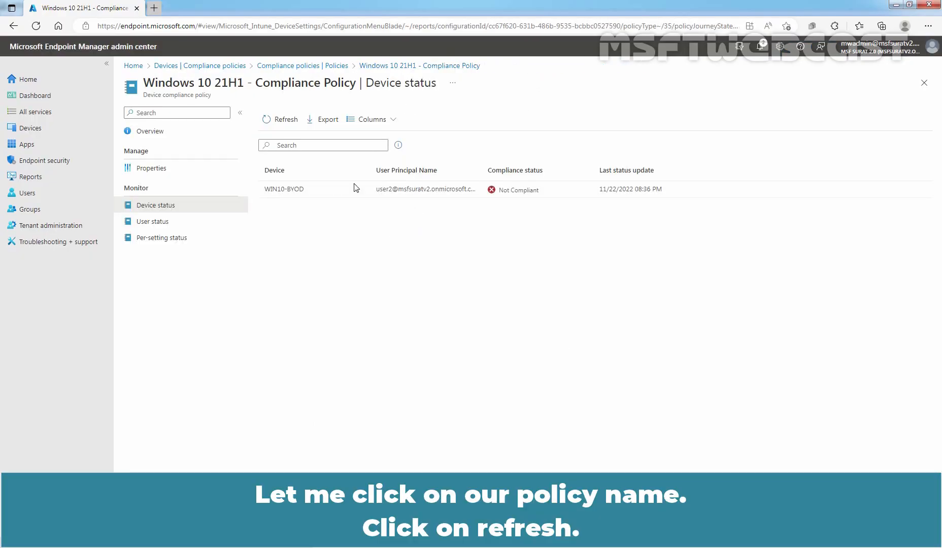
Refresh device status and open WIN10-BYOD's Windows 10 21H1 policy results showing Compliant
left_click(281, 119)
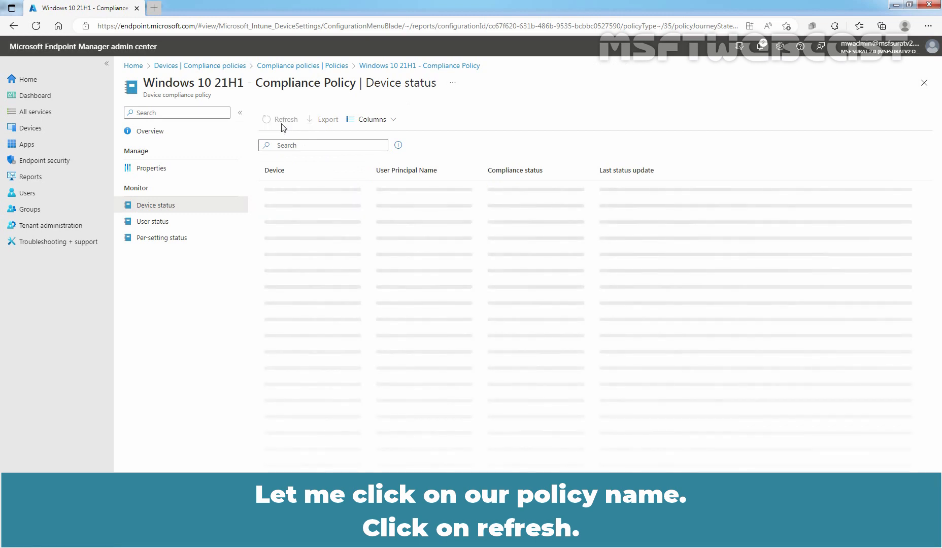
left_click(281, 120)
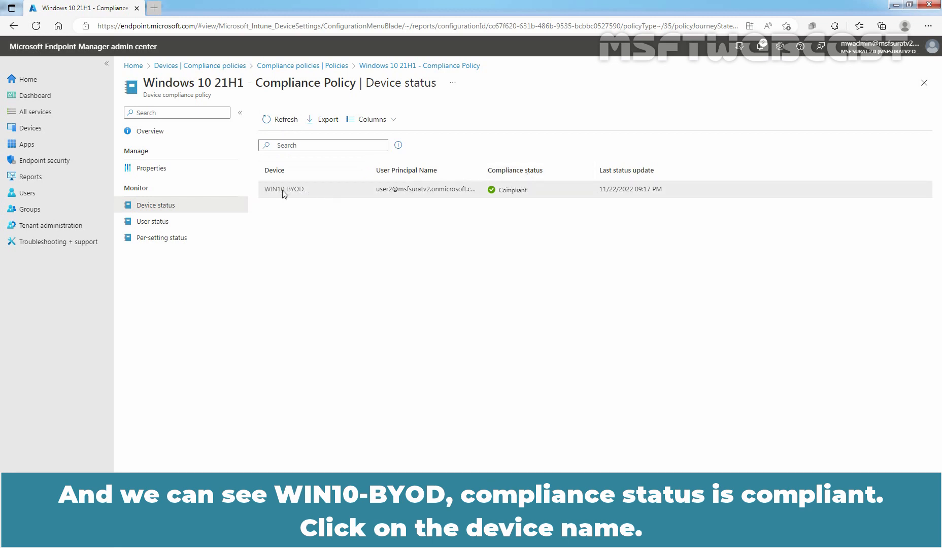
left_click(283, 189)
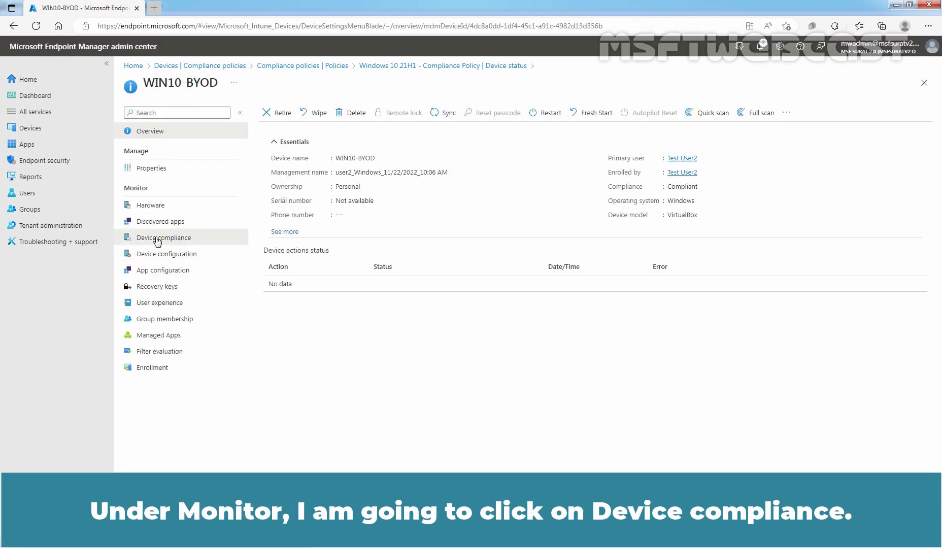
left_click(163, 238)
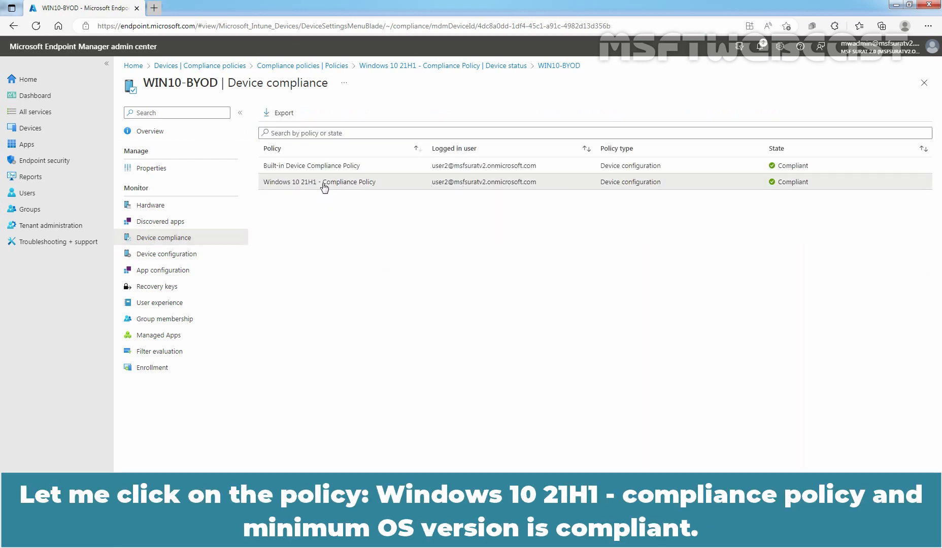
left_click(319, 182)
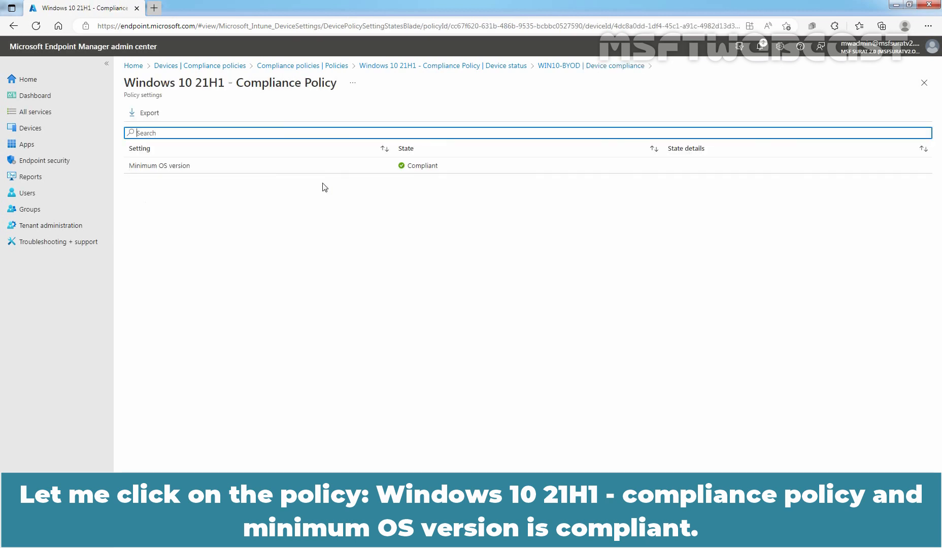
mouse_move(138, 170)
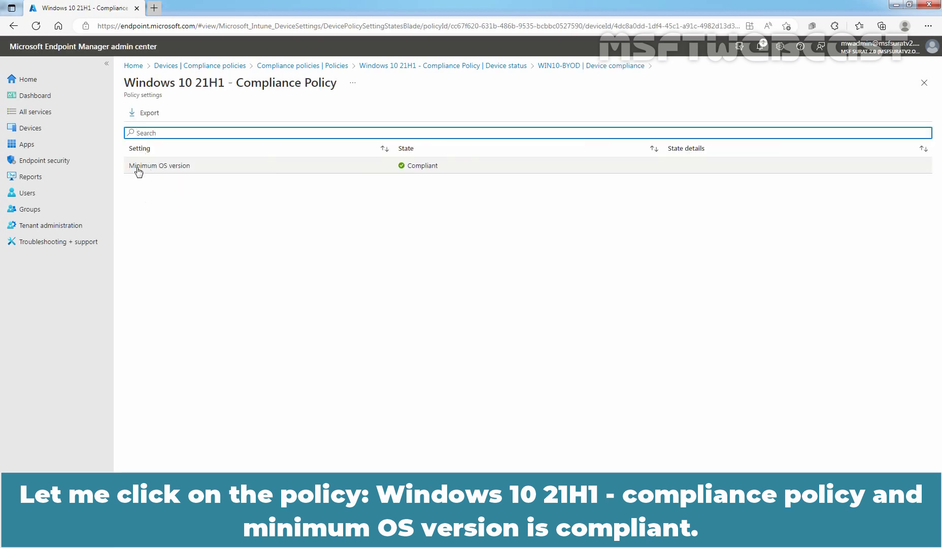